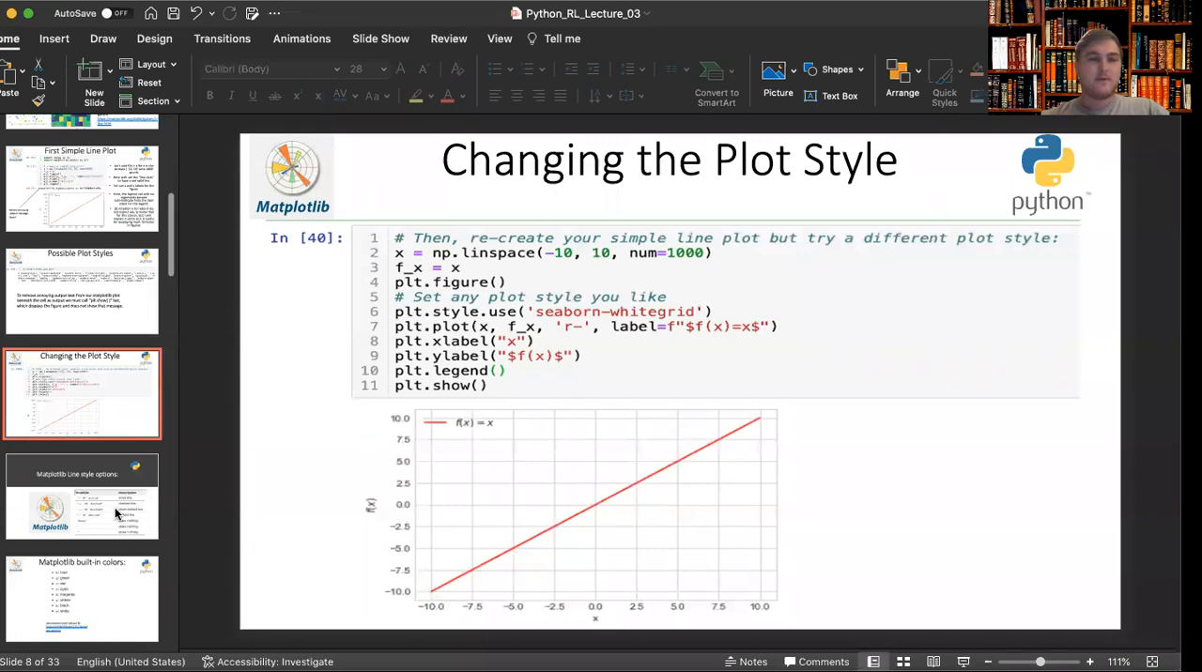
# - Scroll the slide thumbnail pane down toward slide 9, 'Matplotlib Line style options'
pyautogui.scroll(-3)
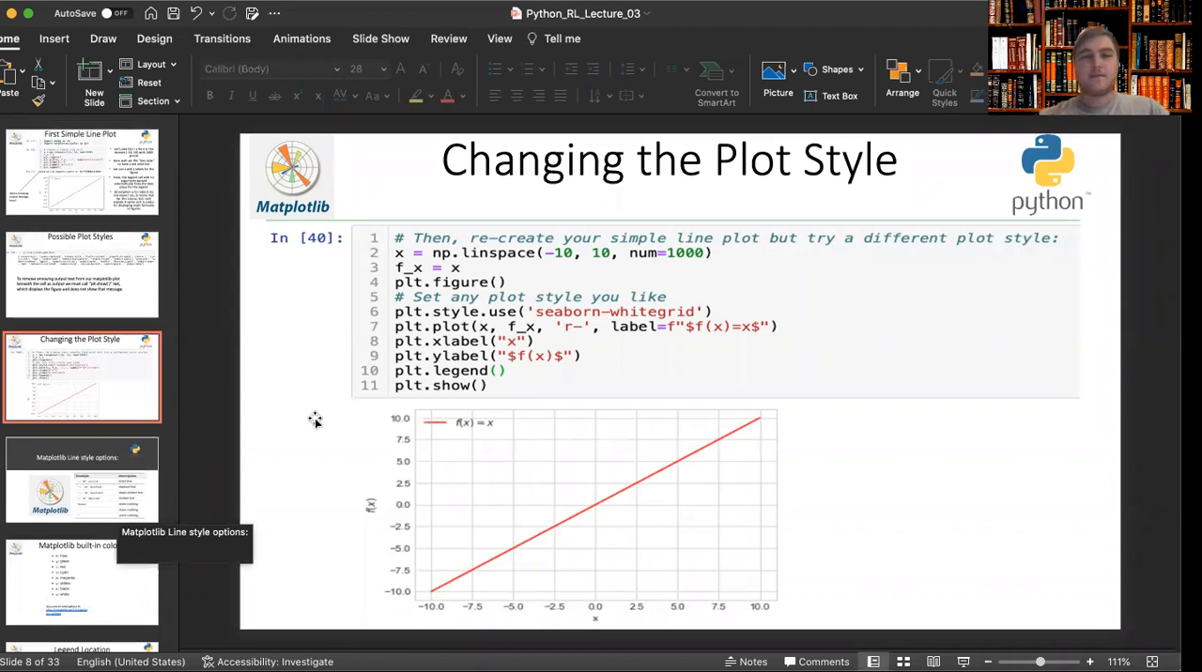
pyautogui.moveTo(557, 435)
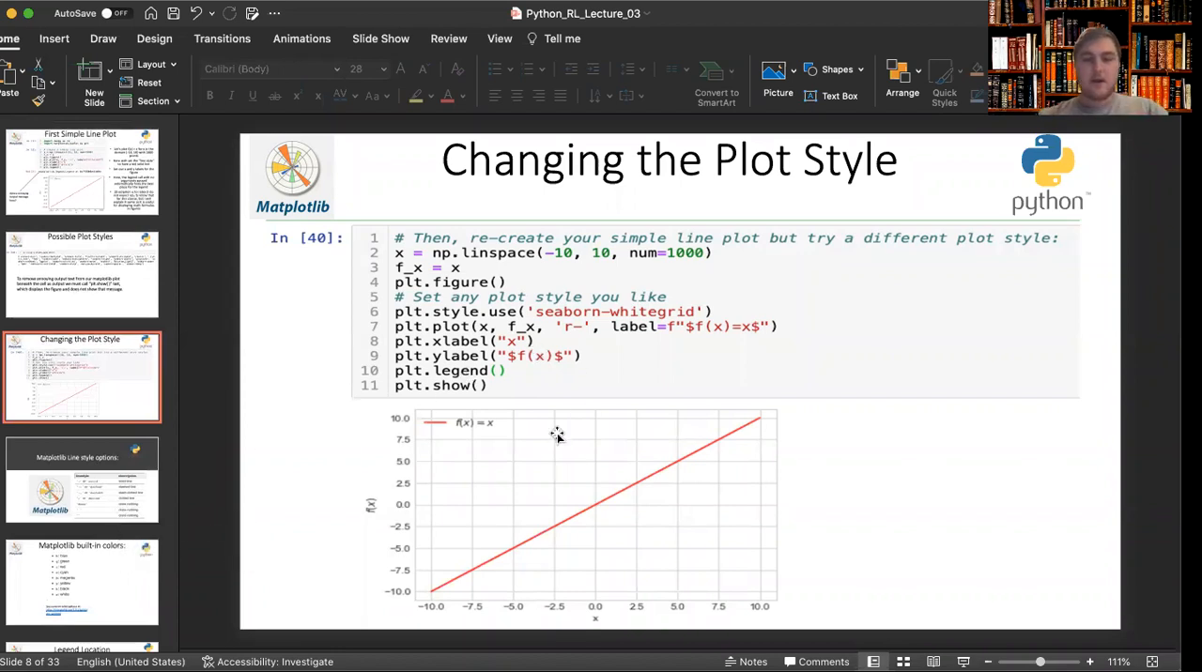
pyautogui.moveTo(686, 331)
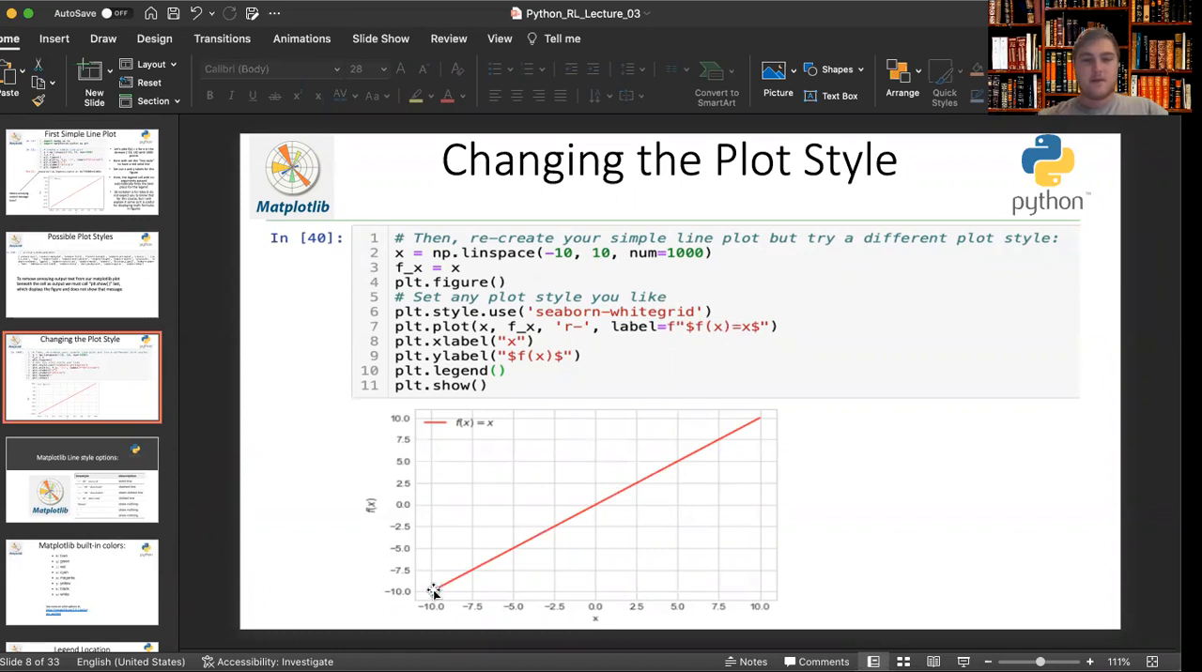
pyautogui.moveTo(750, 471)
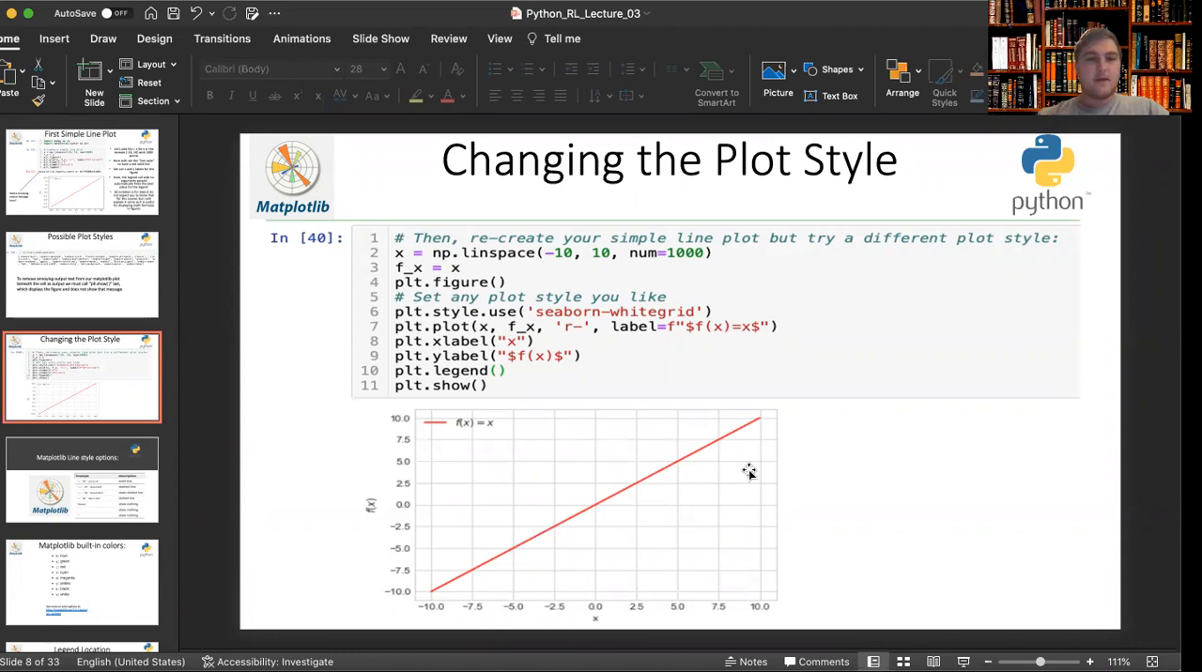
pyautogui.moveTo(463, 418)
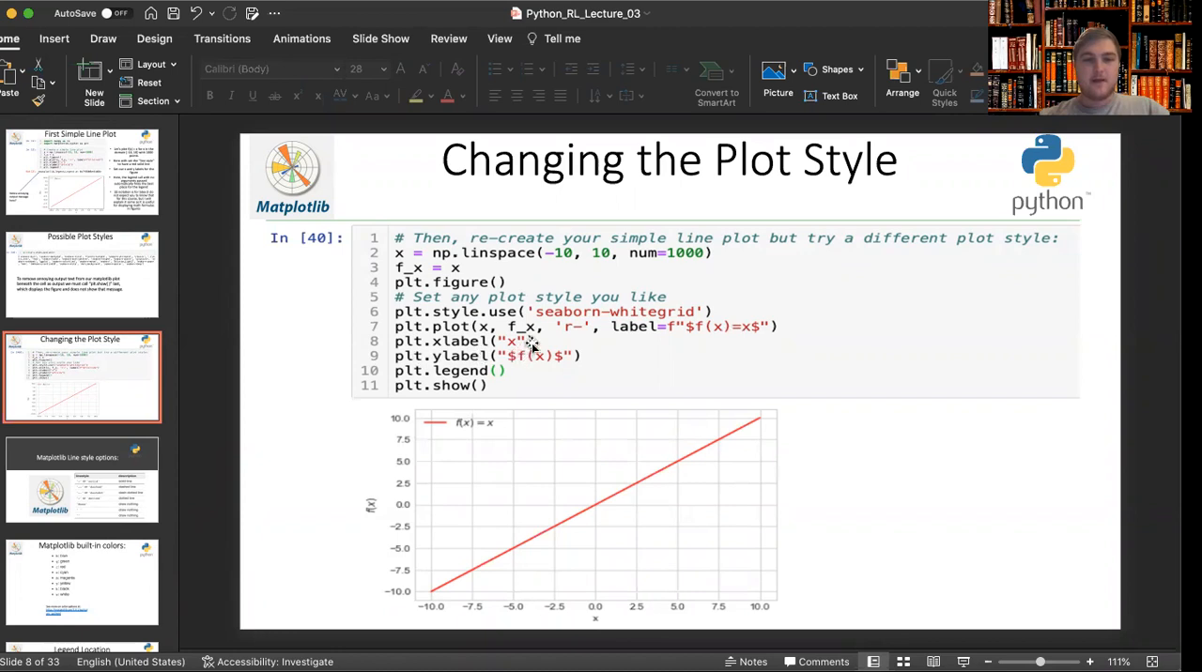
pyautogui.moveTo(510, 389)
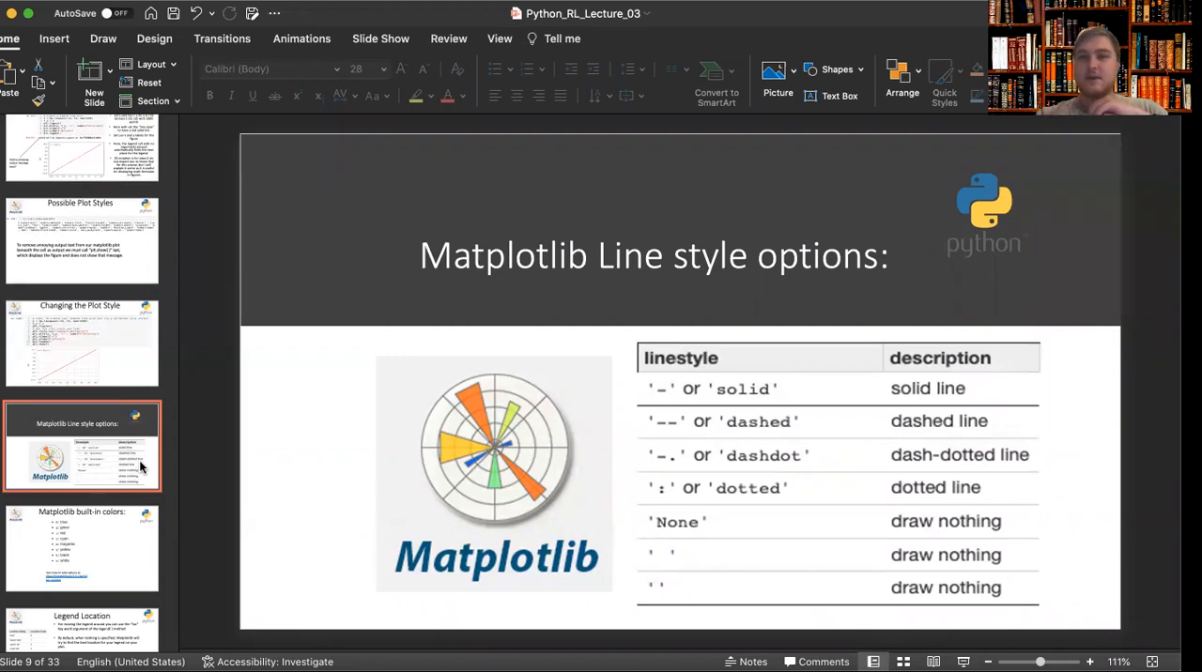
pyautogui.moveTo(593, 404)
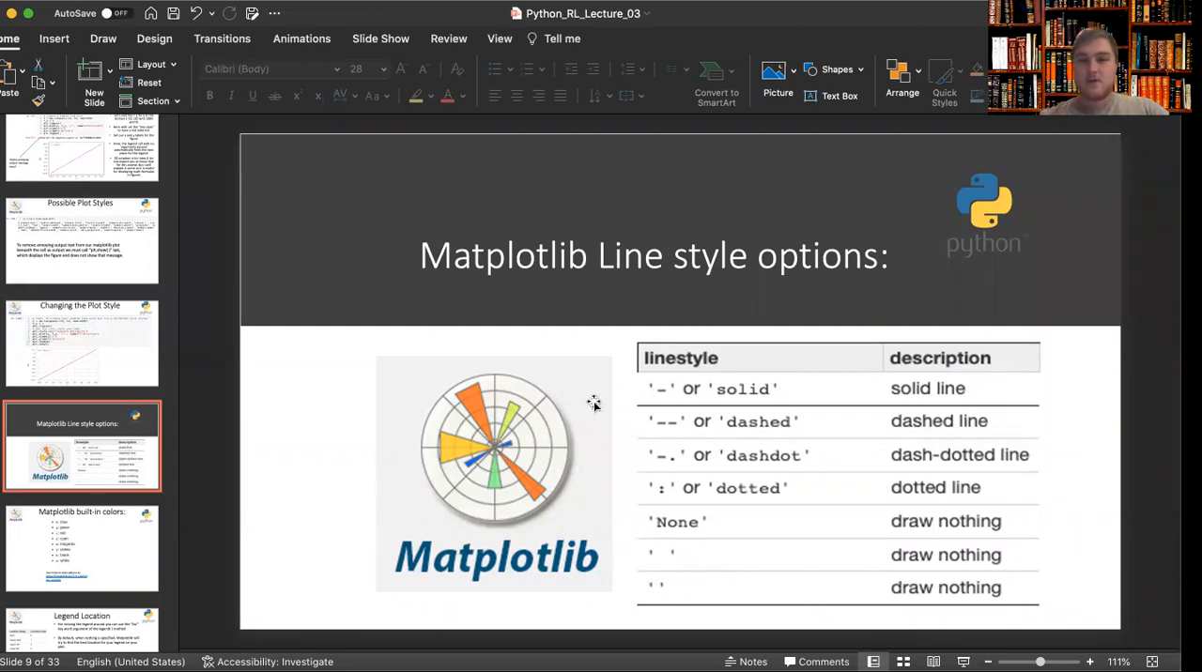
pyautogui.moveTo(647, 402)
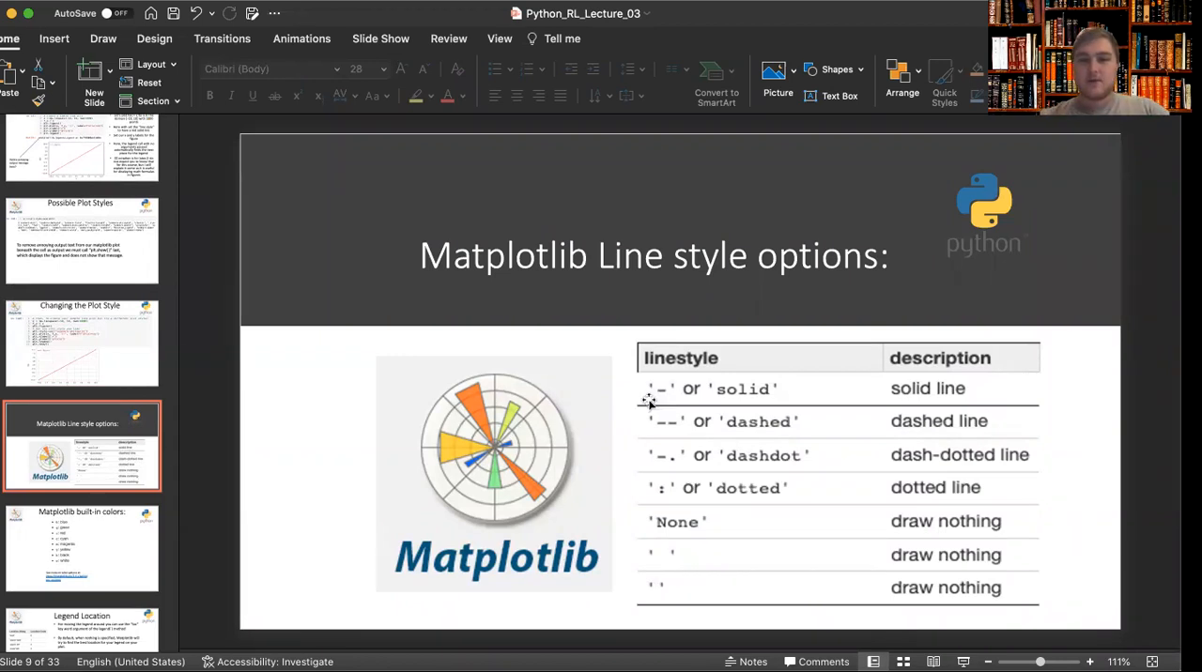
# - Revisit slide 8, return to slide 9, then display slide 10, 'Matplotlib built-in colors'
pyautogui.click(81, 344)
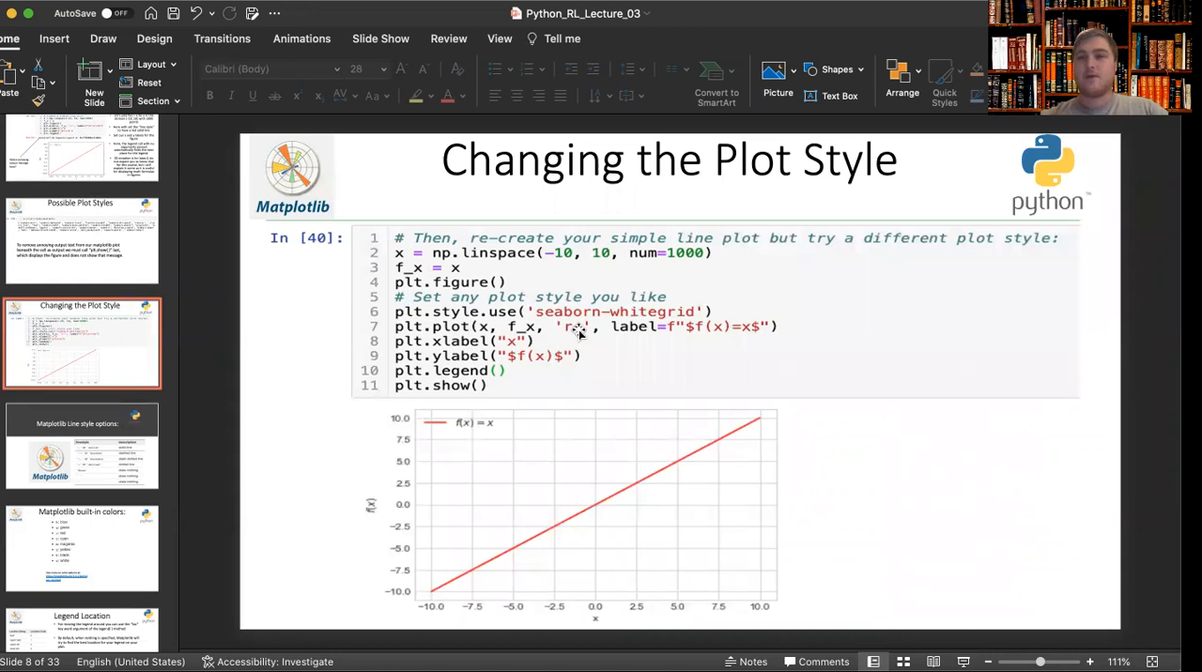
pyautogui.click(81, 446)
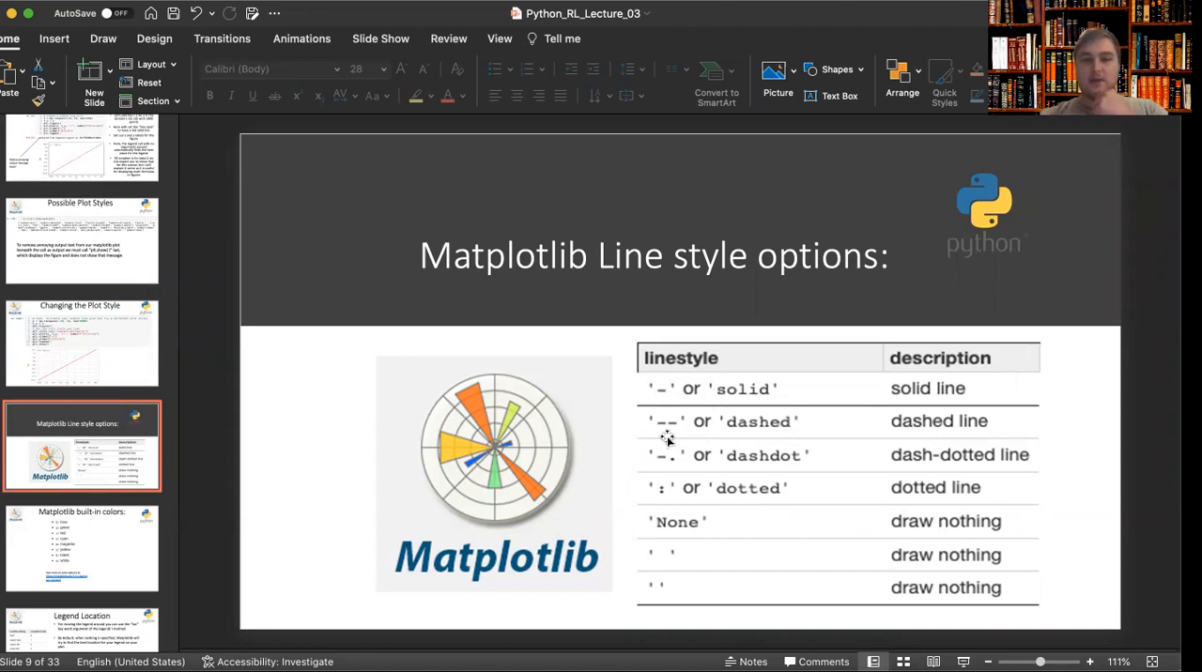
pyautogui.moveTo(710, 497)
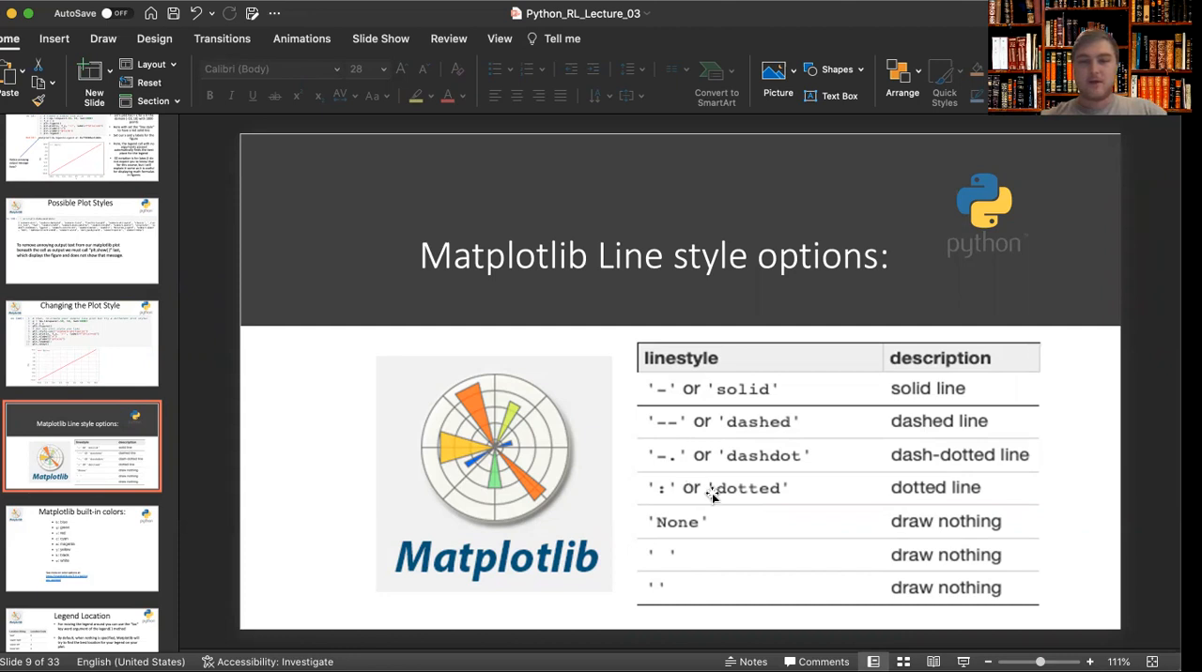
pyautogui.moveTo(495, 505)
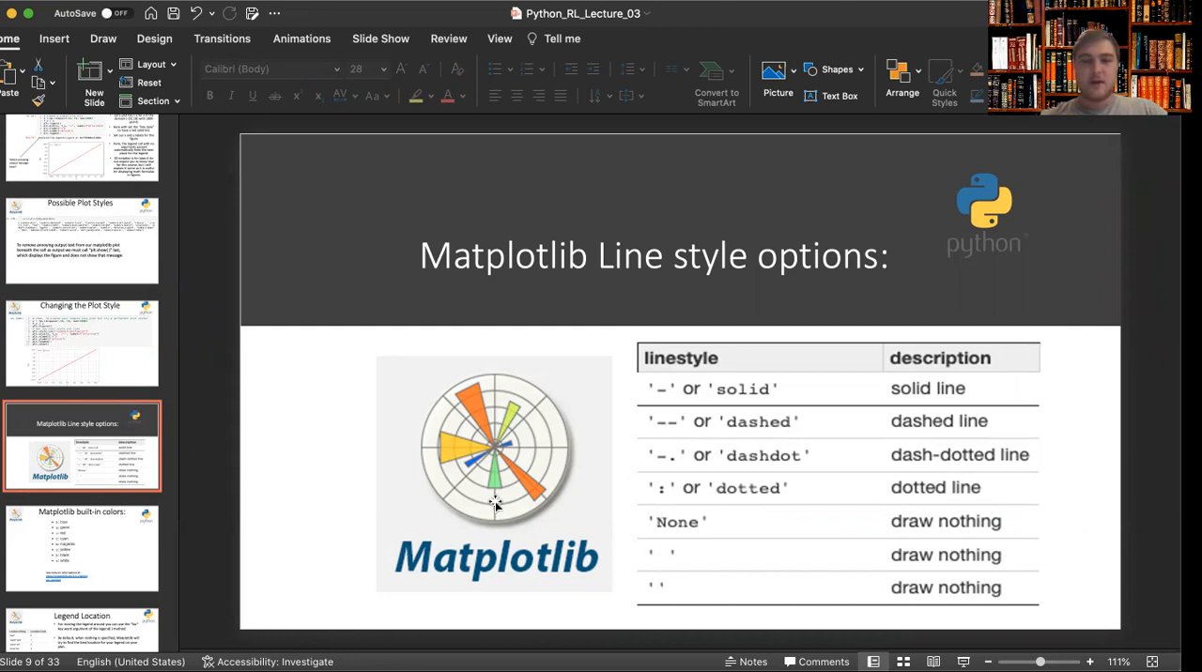
pyautogui.click(81, 547)
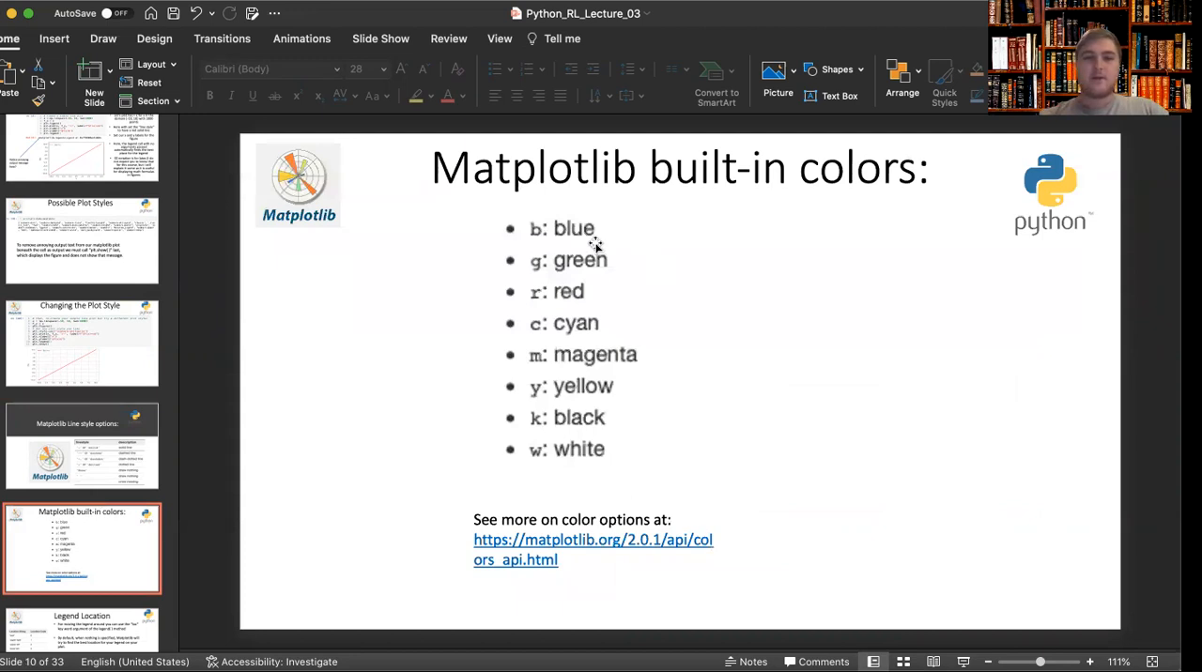
pyautogui.moveTo(611, 230)
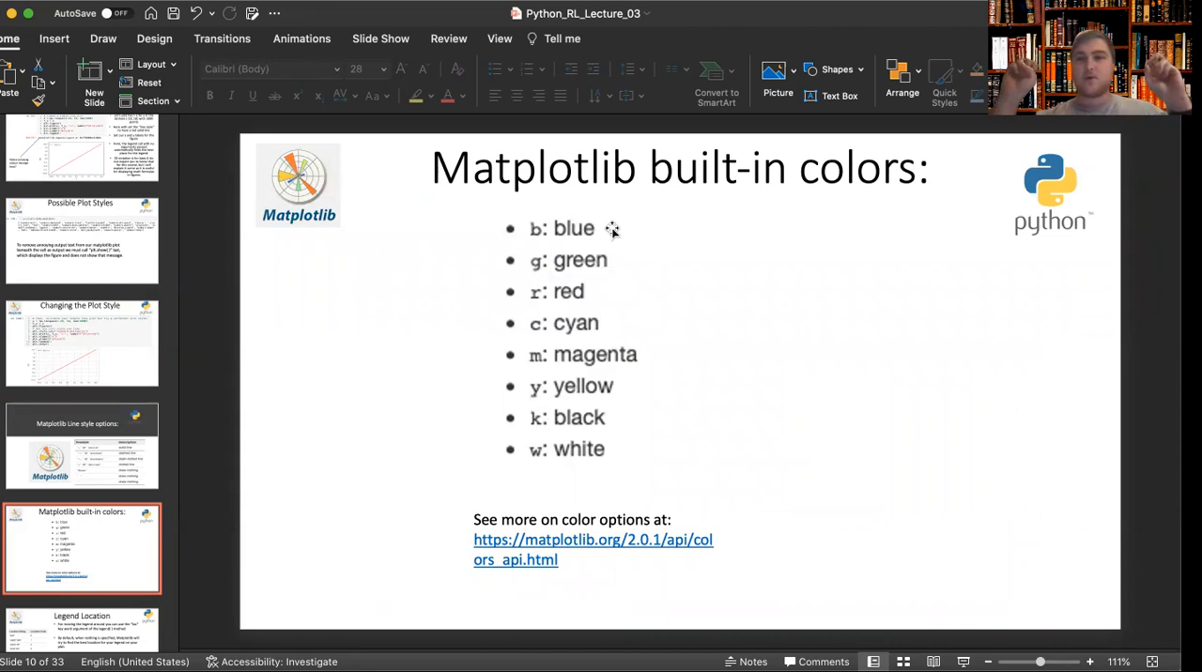
pyautogui.moveTo(611, 253)
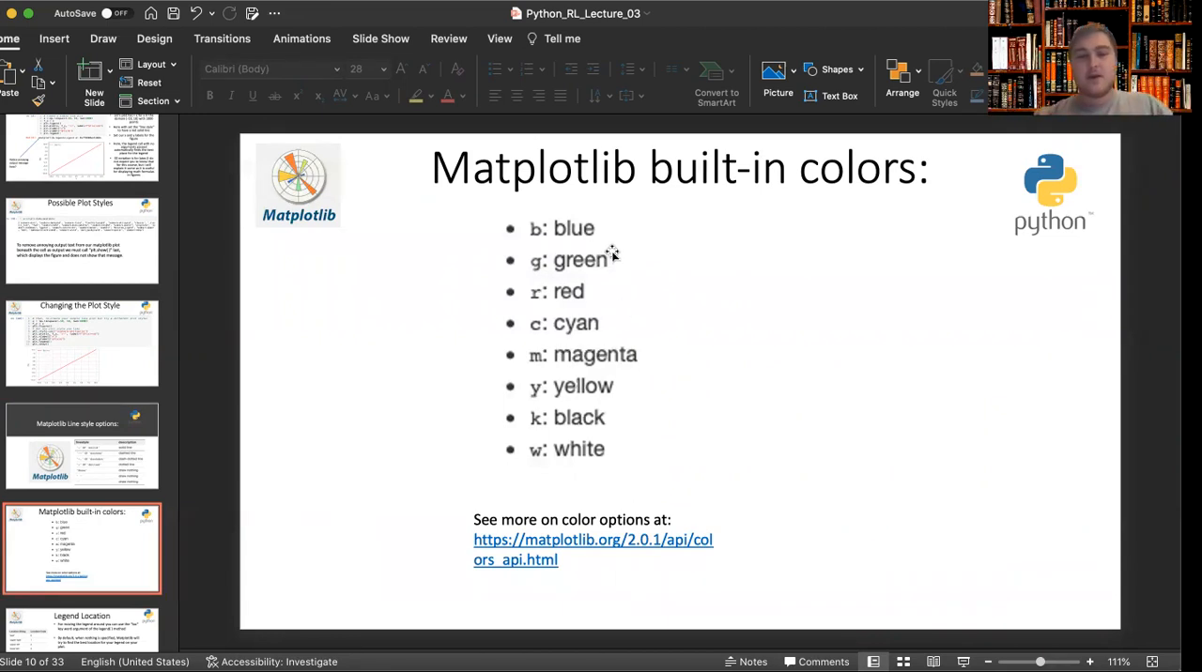
pyautogui.moveTo(536, 476)
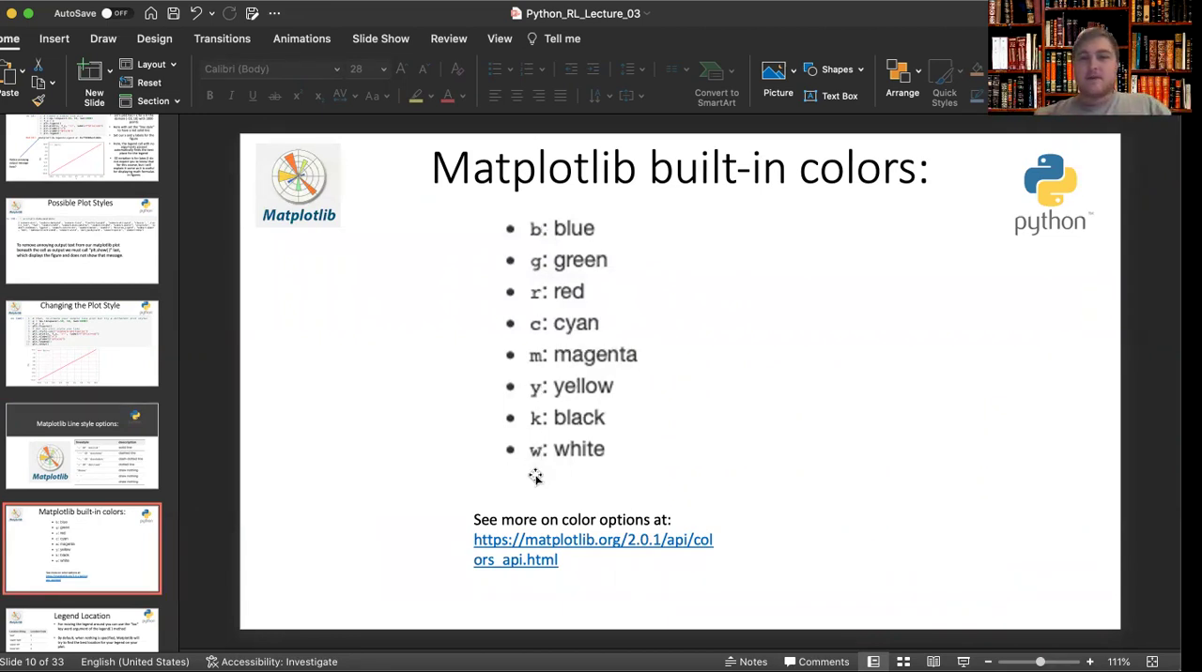
pyautogui.moveTo(540, 314)
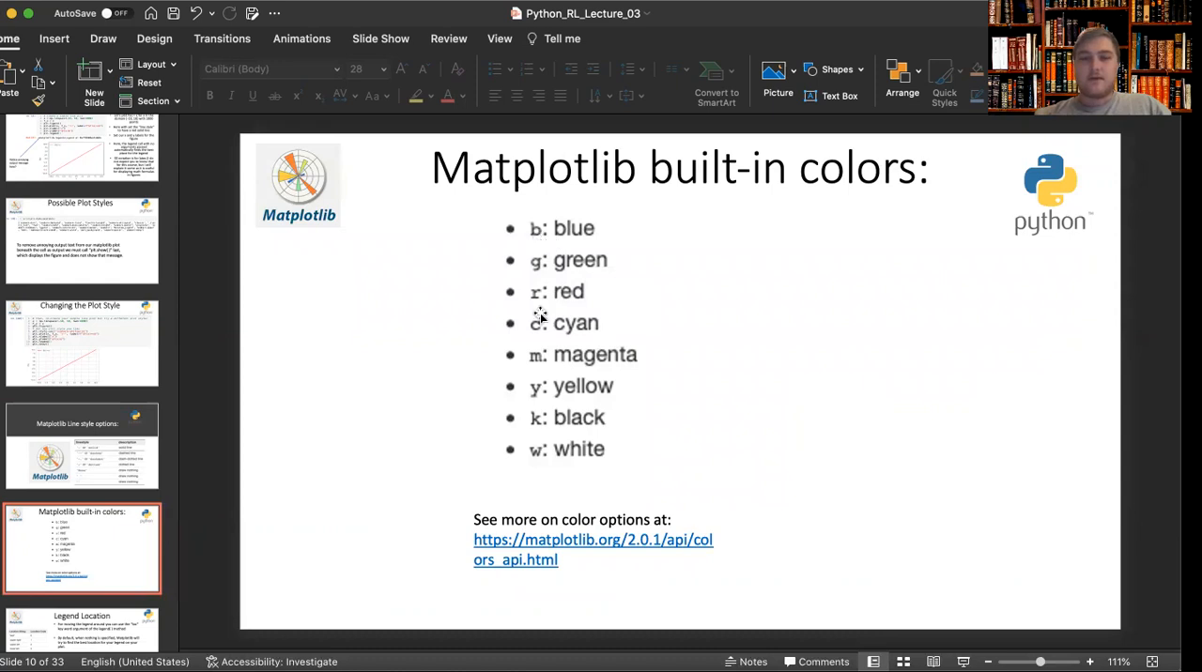
pyautogui.moveTo(161, 479)
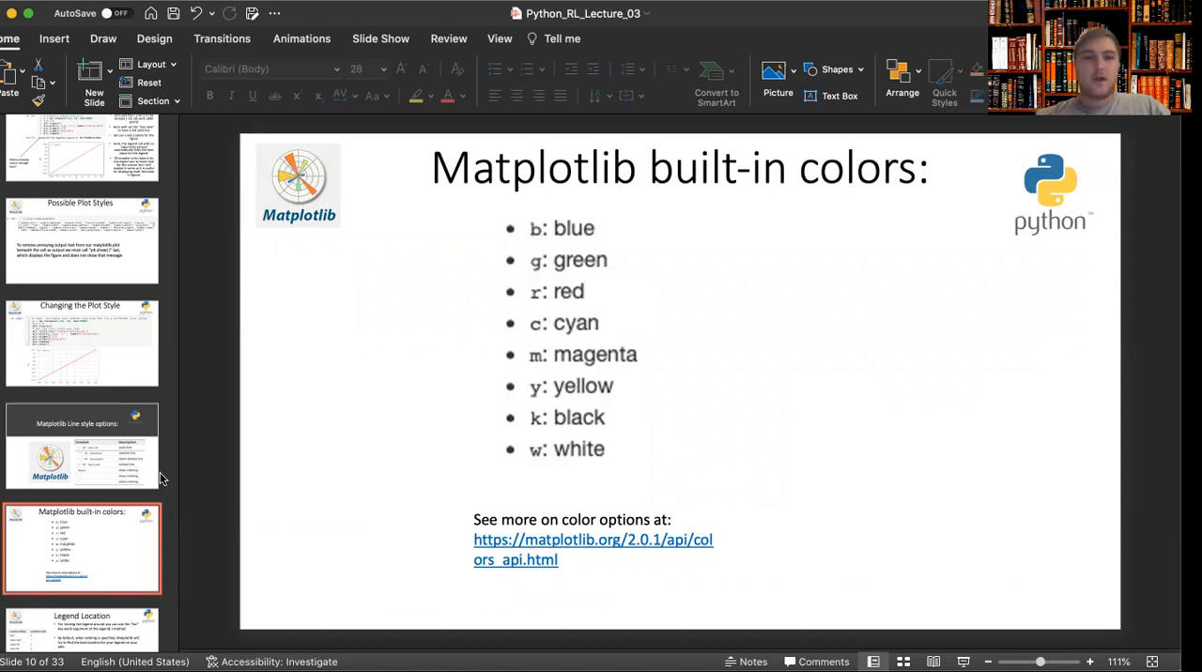
# - Scroll the thumbnail pane down and display slide 11, 'Legend Location'
pyautogui.scroll(-3)
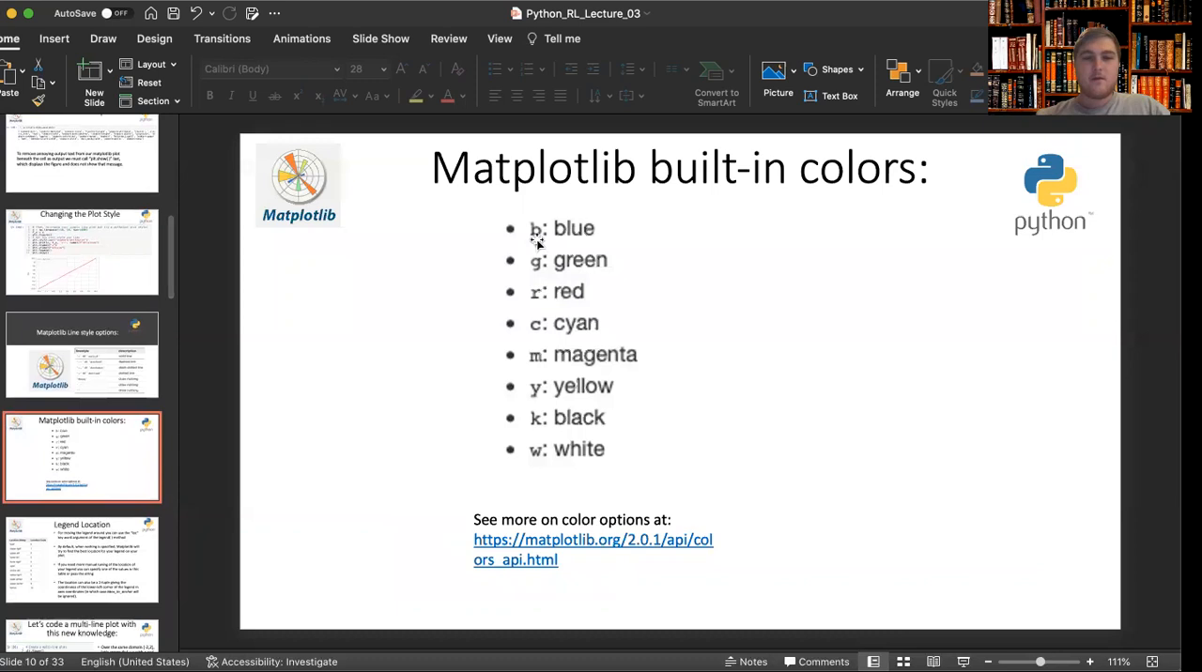
pyautogui.scroll(-3)
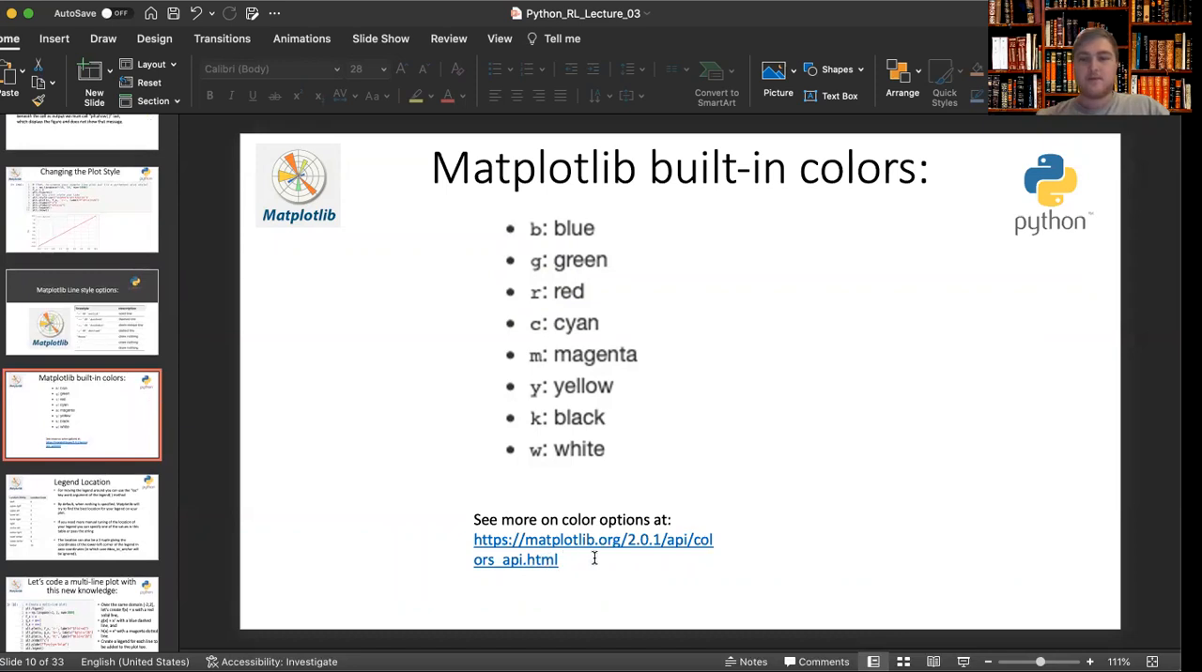
pyautogui.click(81, 517)
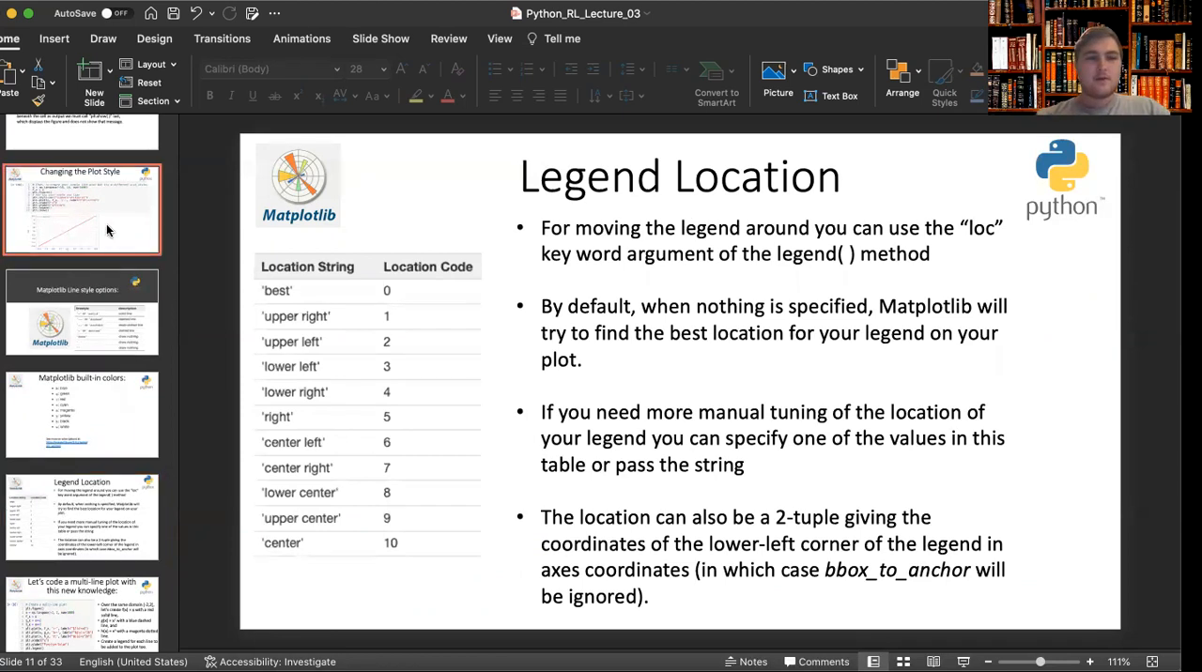
# - Briefly revisit 'Changing the Plot Style', then return to slide 11, 'Legend Location'
pyautogui.click(82, 209)
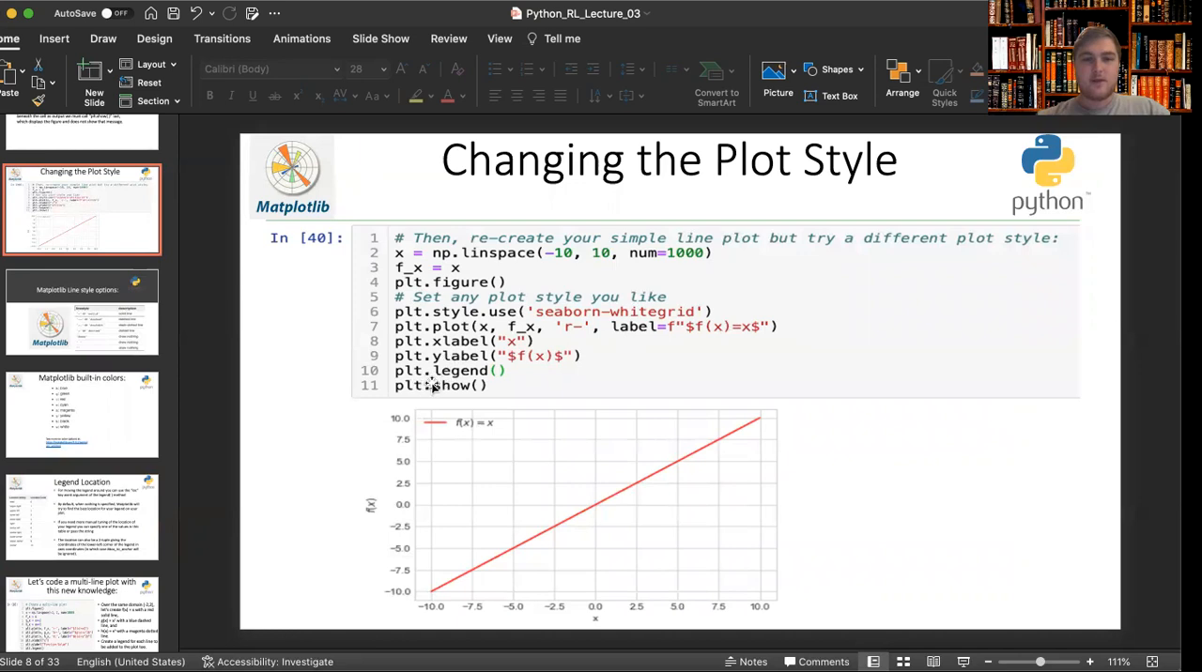
pyautogui.moveTo(457, 399)
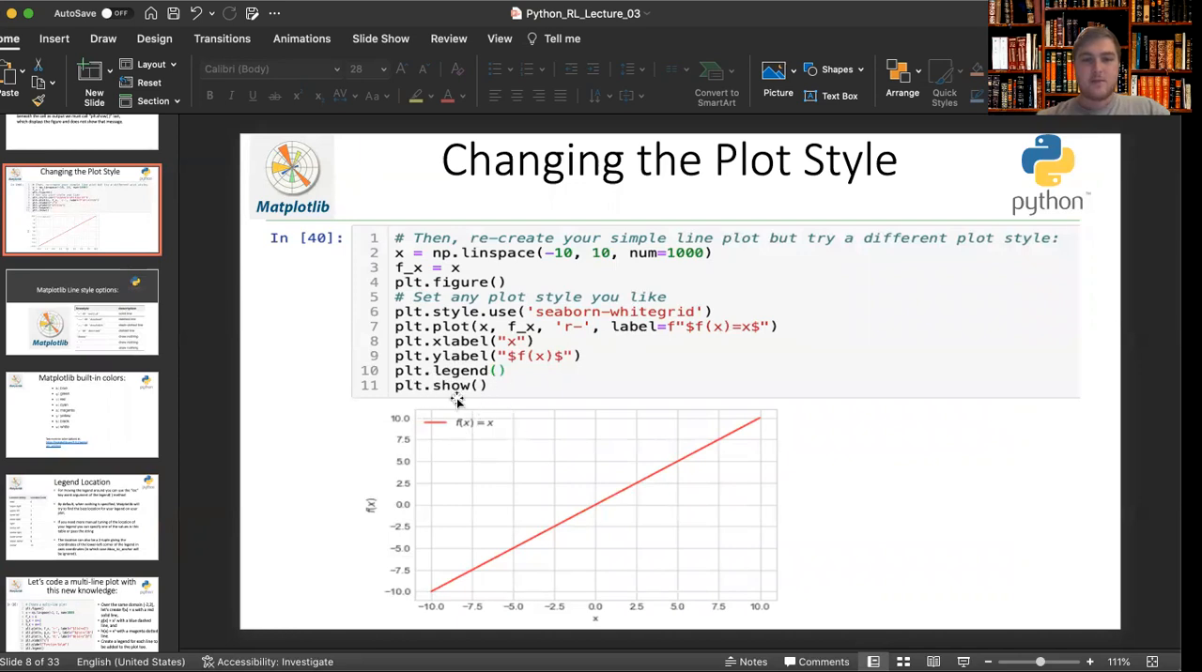
pyautogui.moveTo(501, 448)
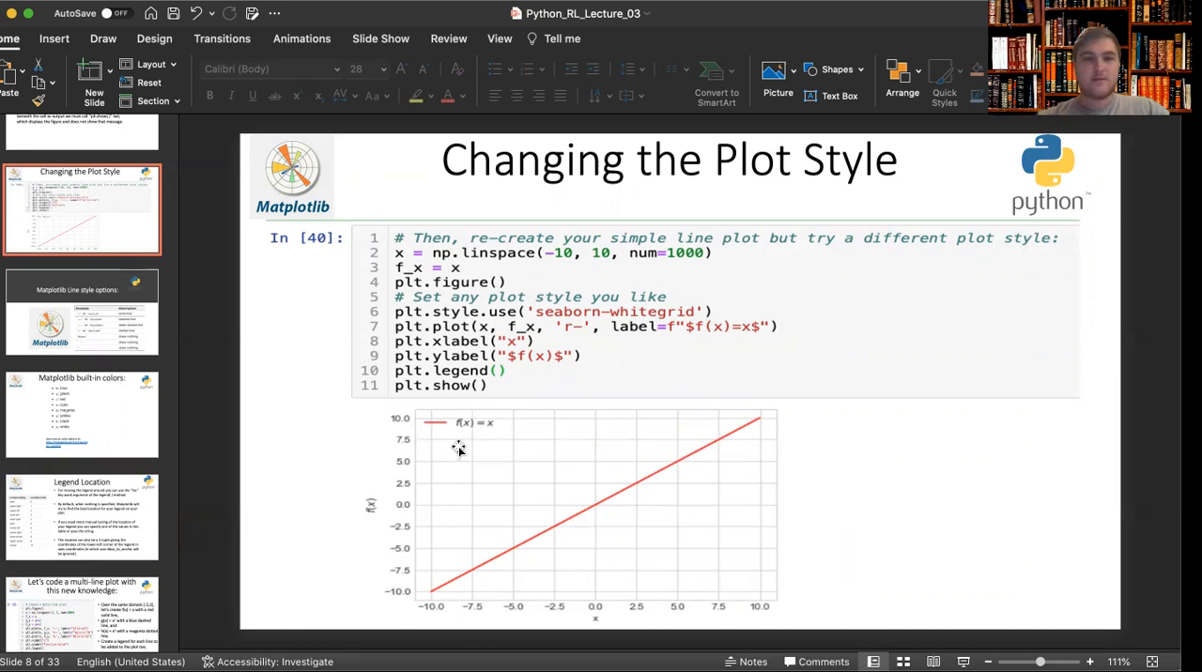
pyautogui.moveTo(126, 451)
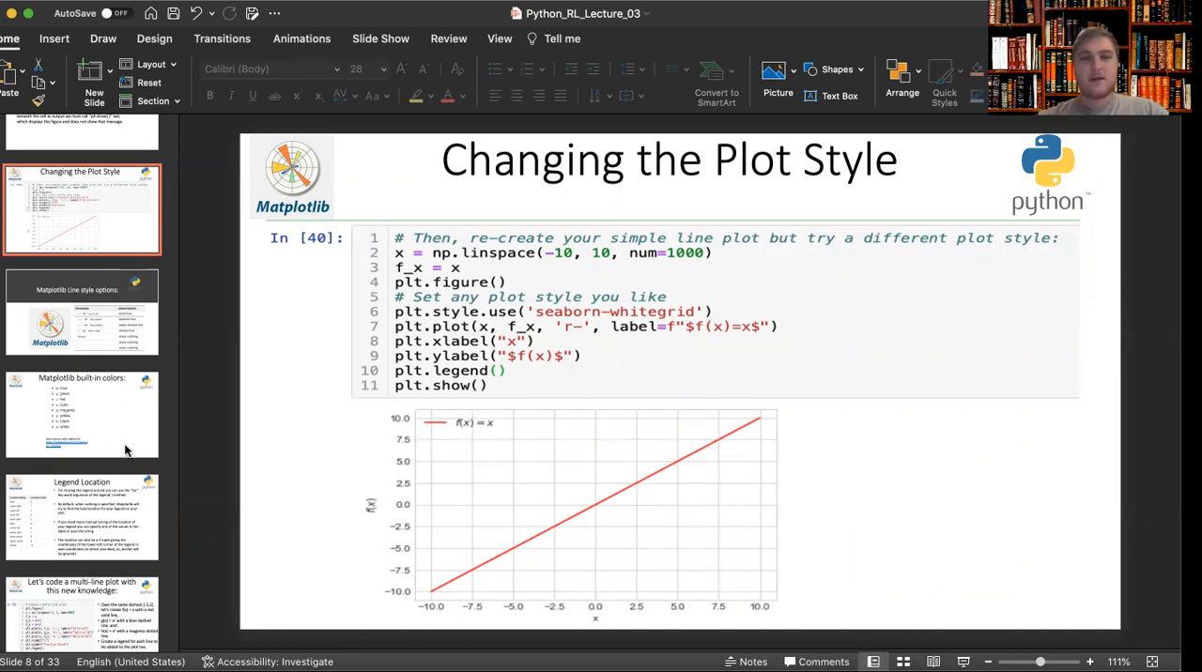
pyautogui.click(82, 517)
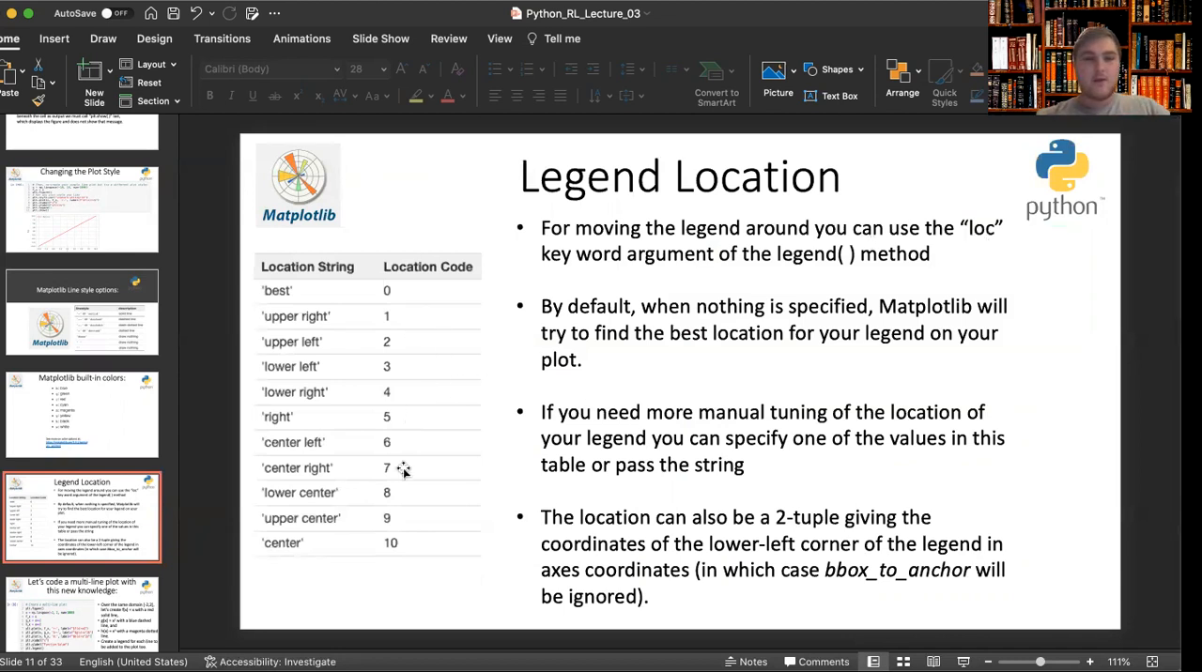
pyautogui.moveTo(387, 219)
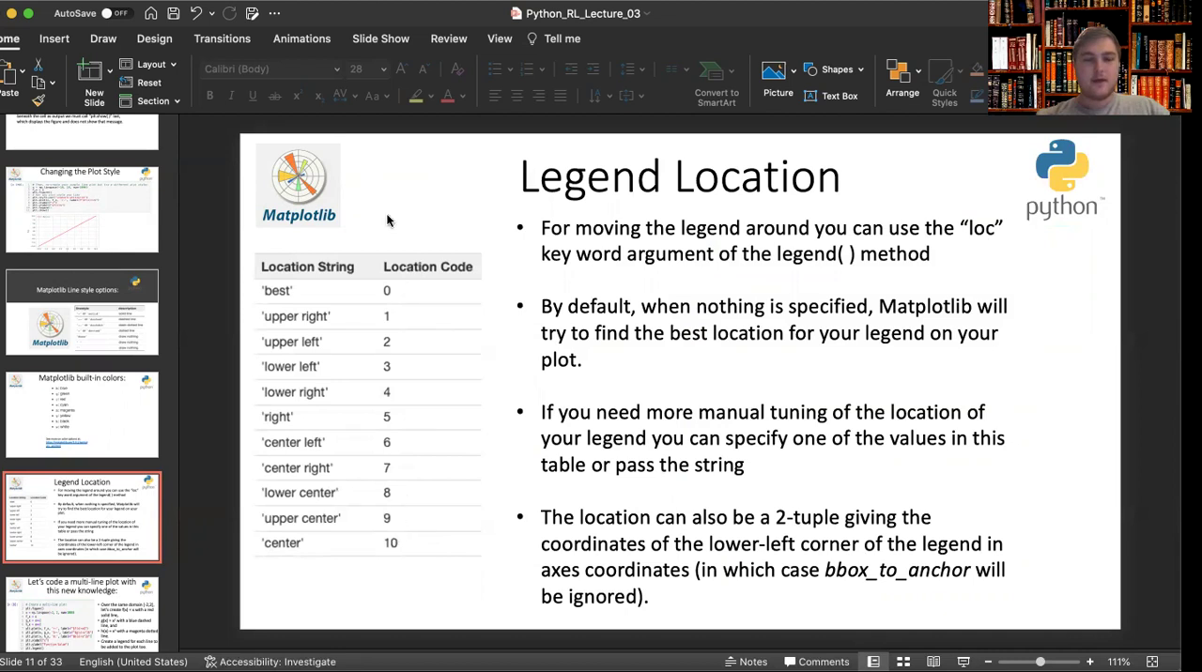
pyautogui.moveTo(307, 298)
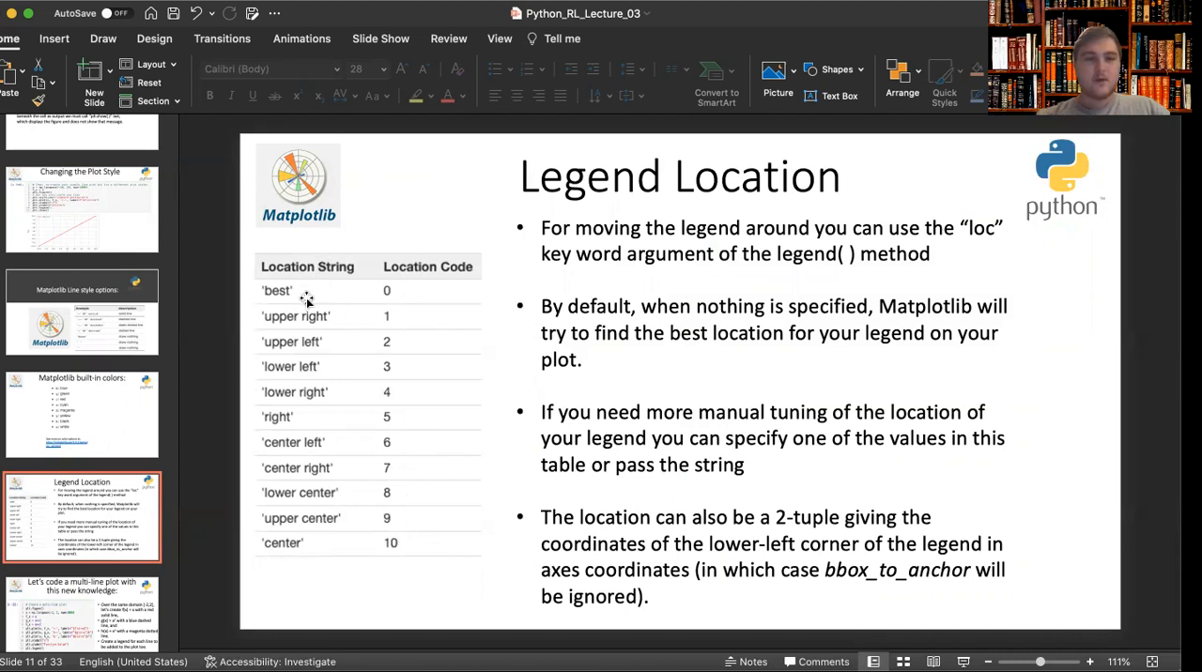
pyautogui.moveTo(498, 442)
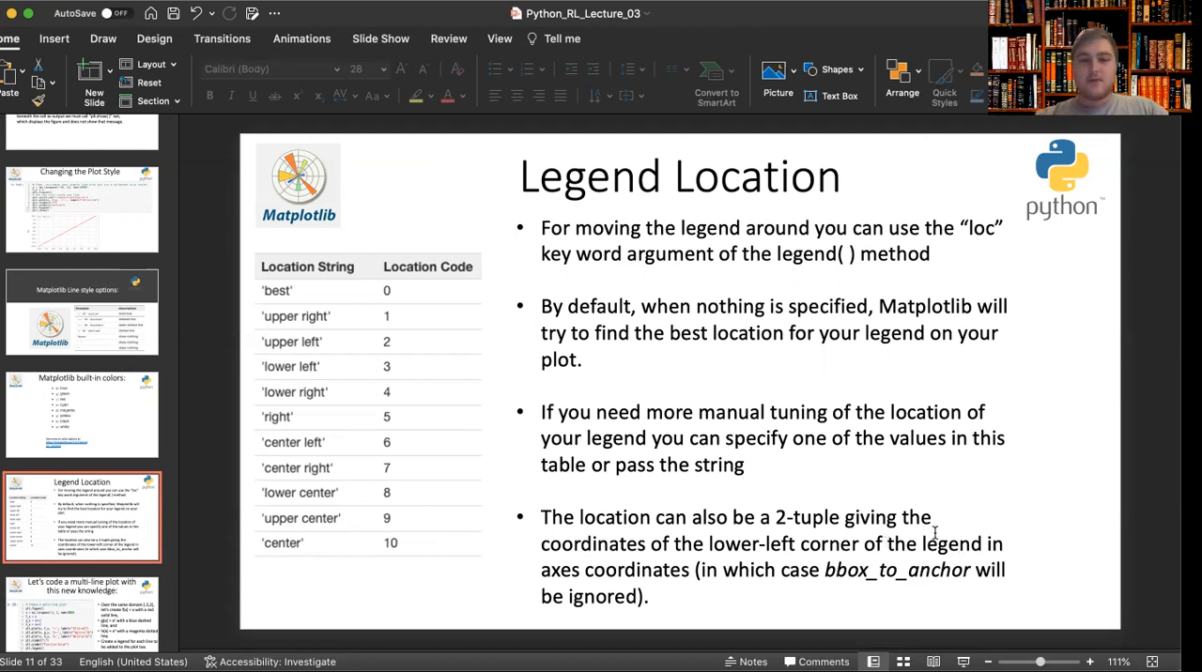
pyautogui.moveTo(840, 573)
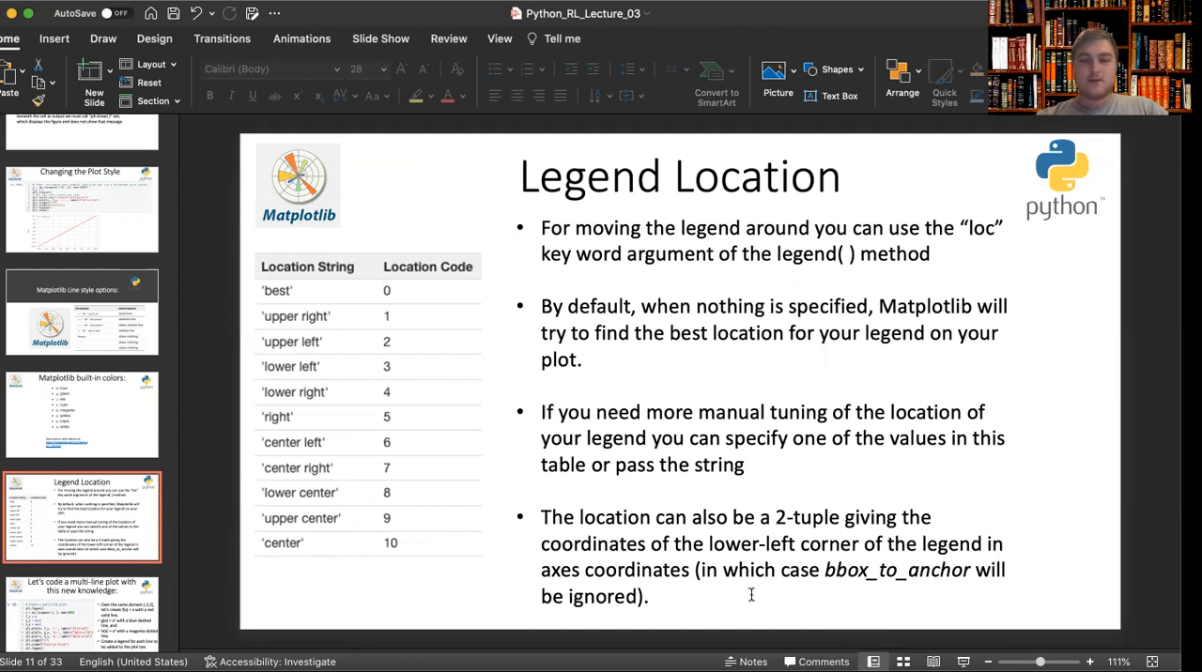
pyautogui.moveTo(906, 580)
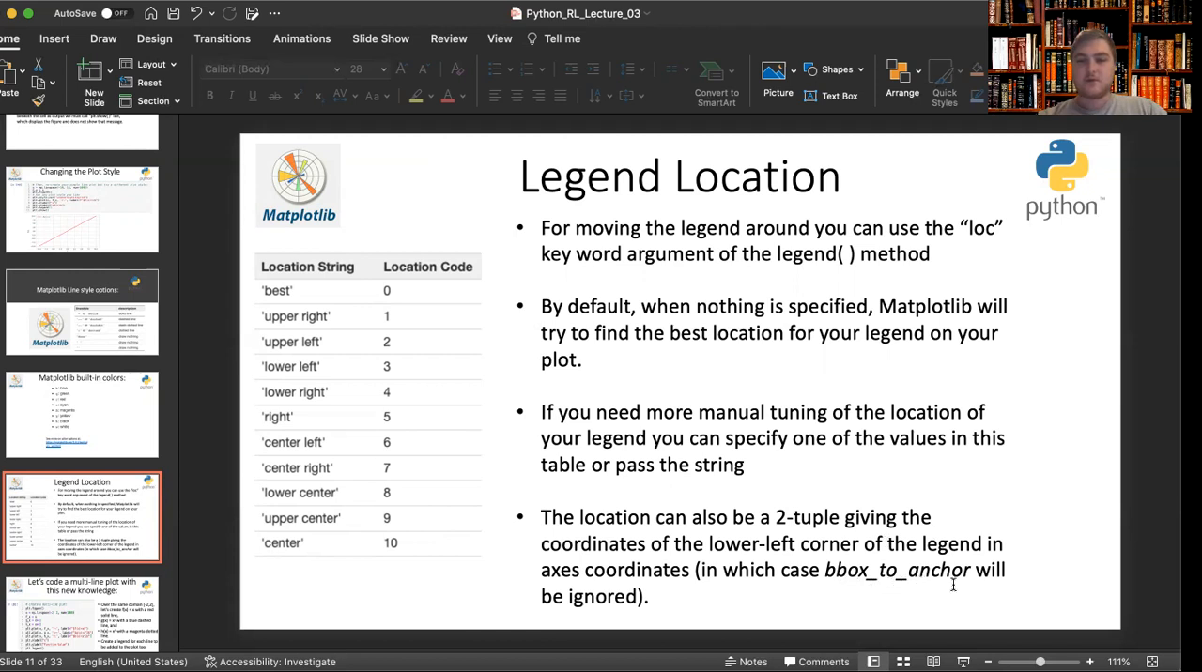
pyautogui.scroll(-3)
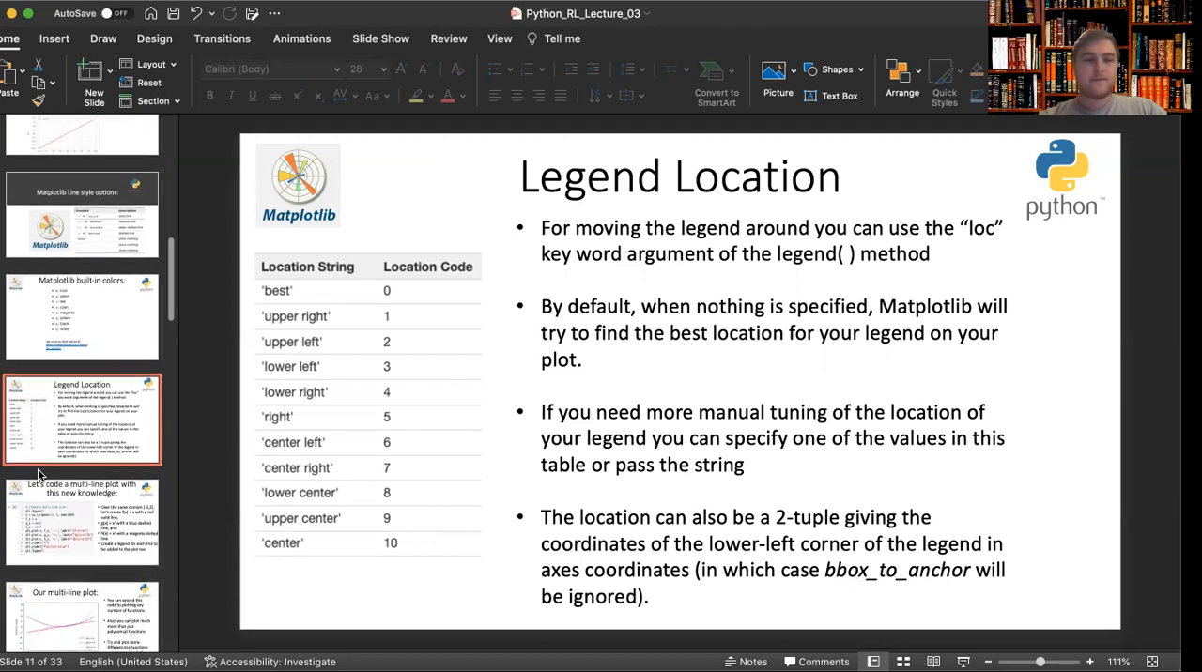
# - Display slide 12, 'Let's code a multi-line plot with this new knowledge'
pyautogui.click(82, 517)
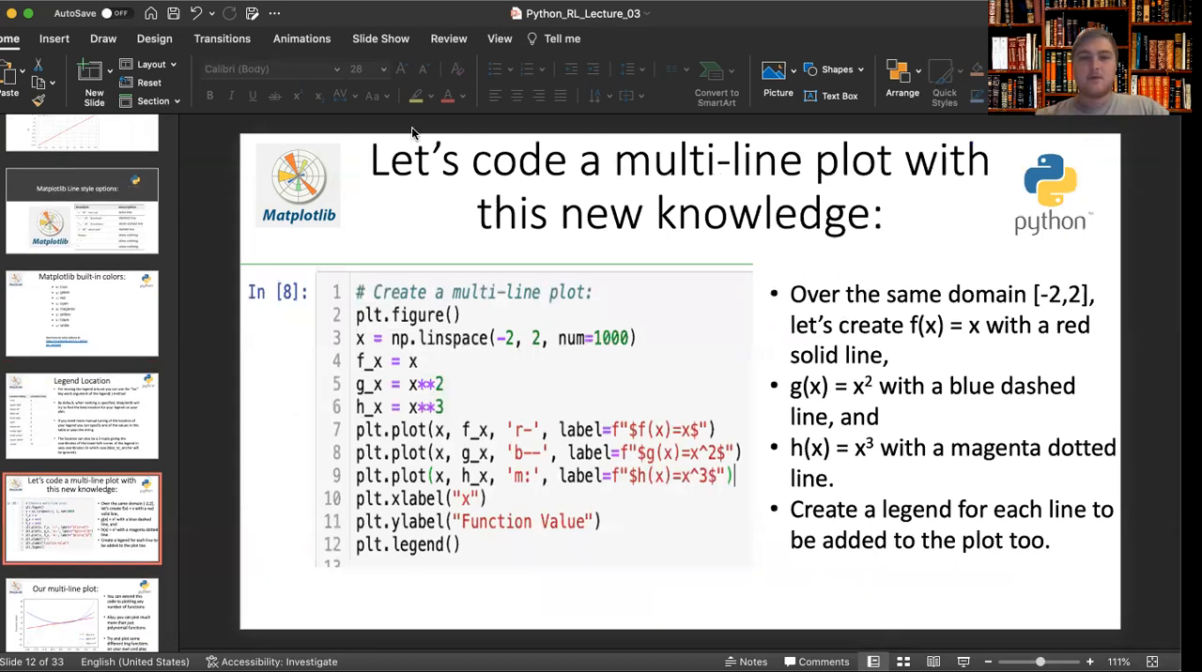
pyautogui.moveTo(186, 115)
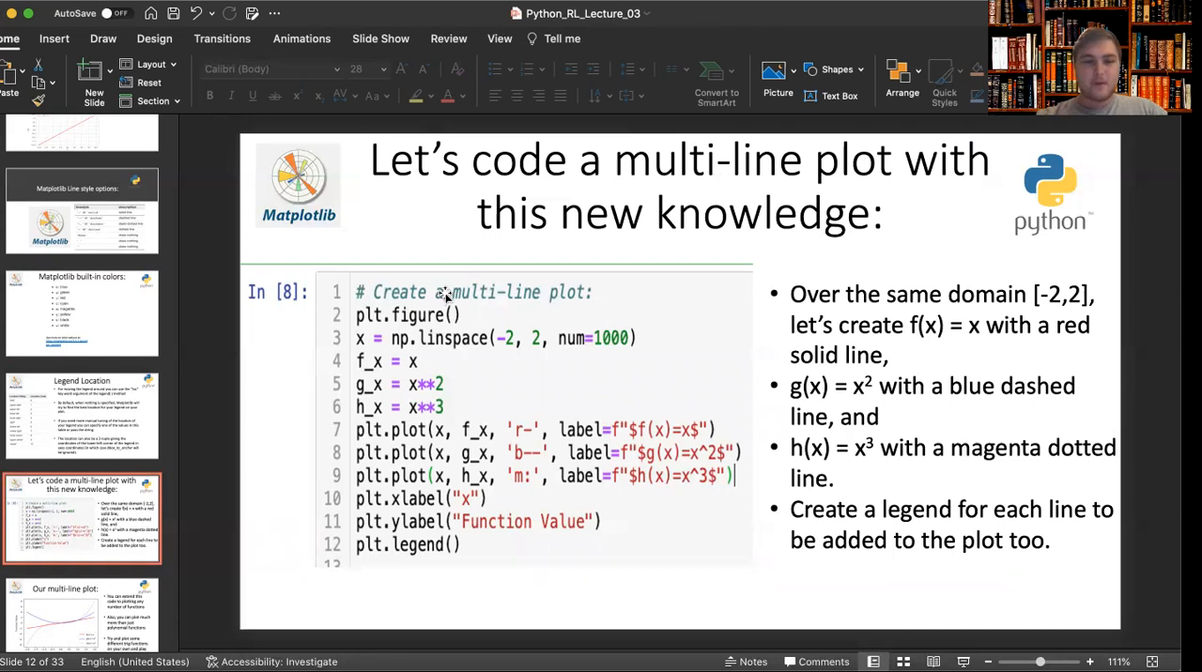
pyautogui.moveTo(705, 382)
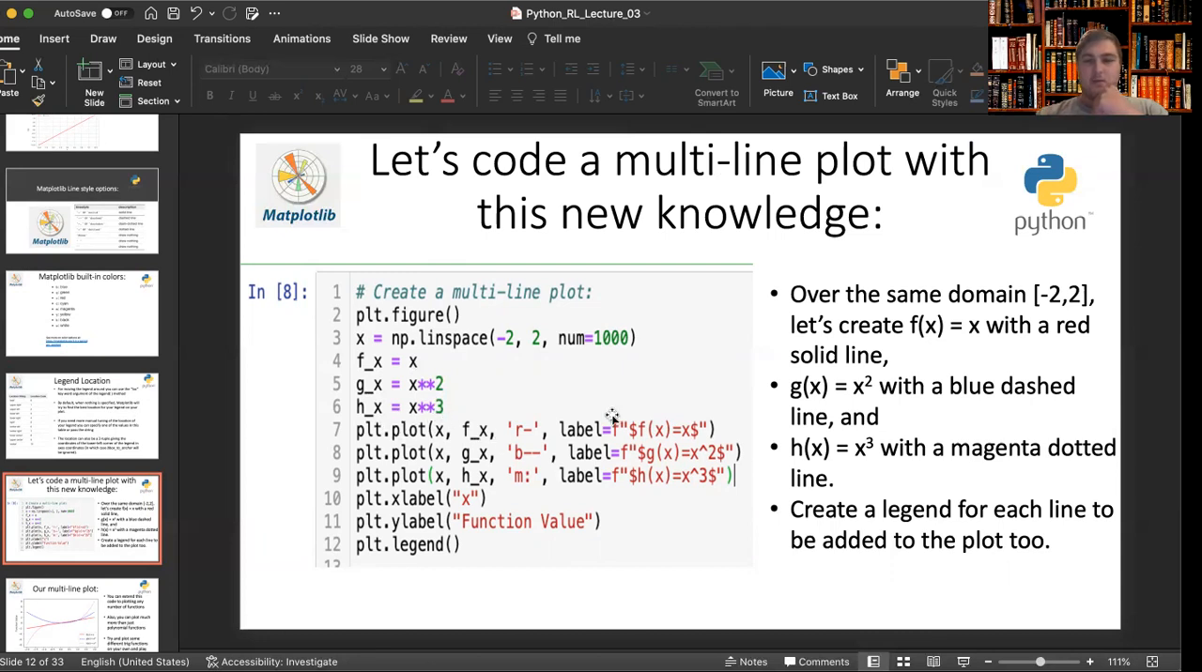
pyautogui.moveTo(1042, 399)
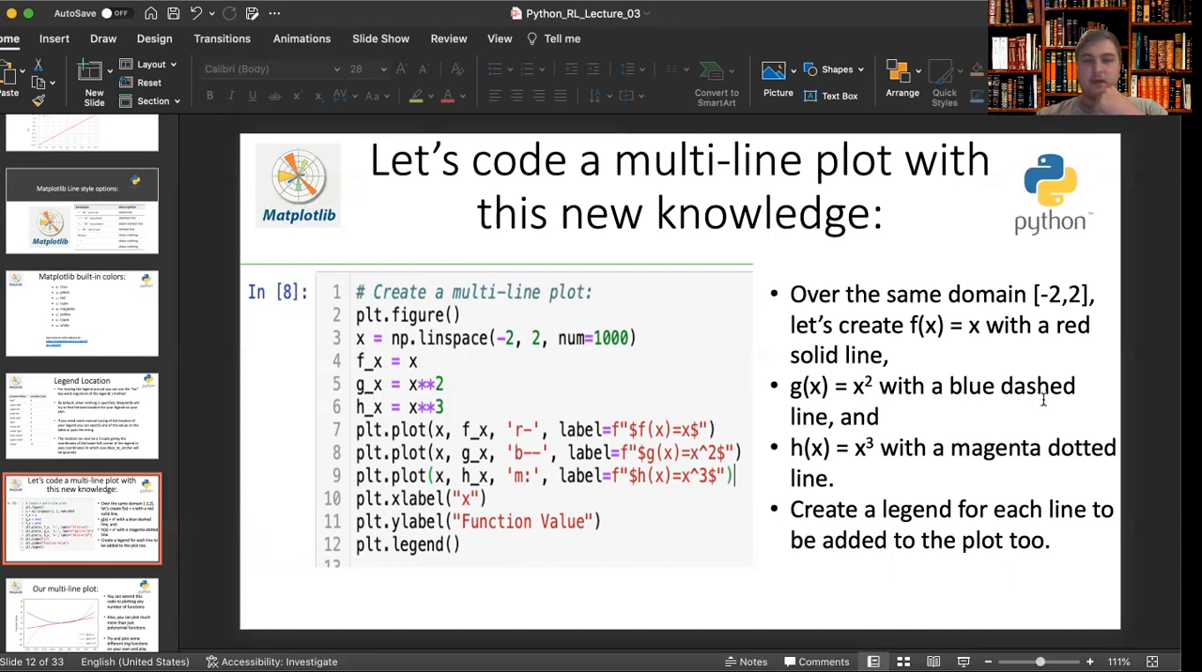
pyautogui.moveTo(895, 454)
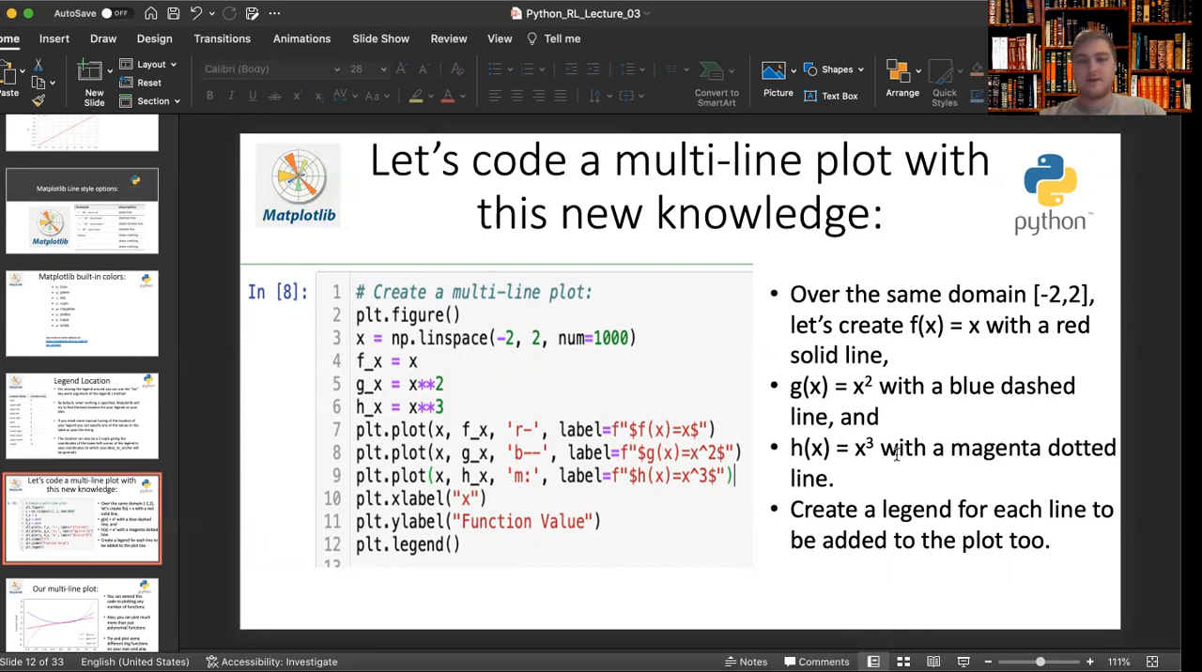
pyautogui.moveTo(547, 462)
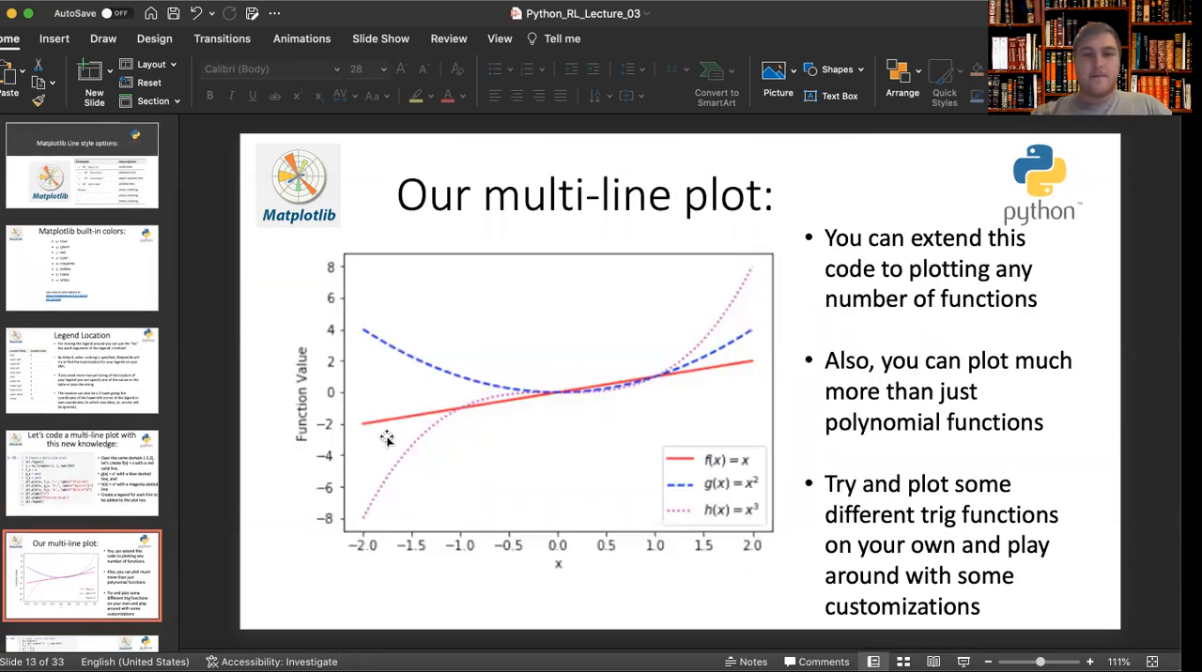
pyautogui.moveTo(664, 394)
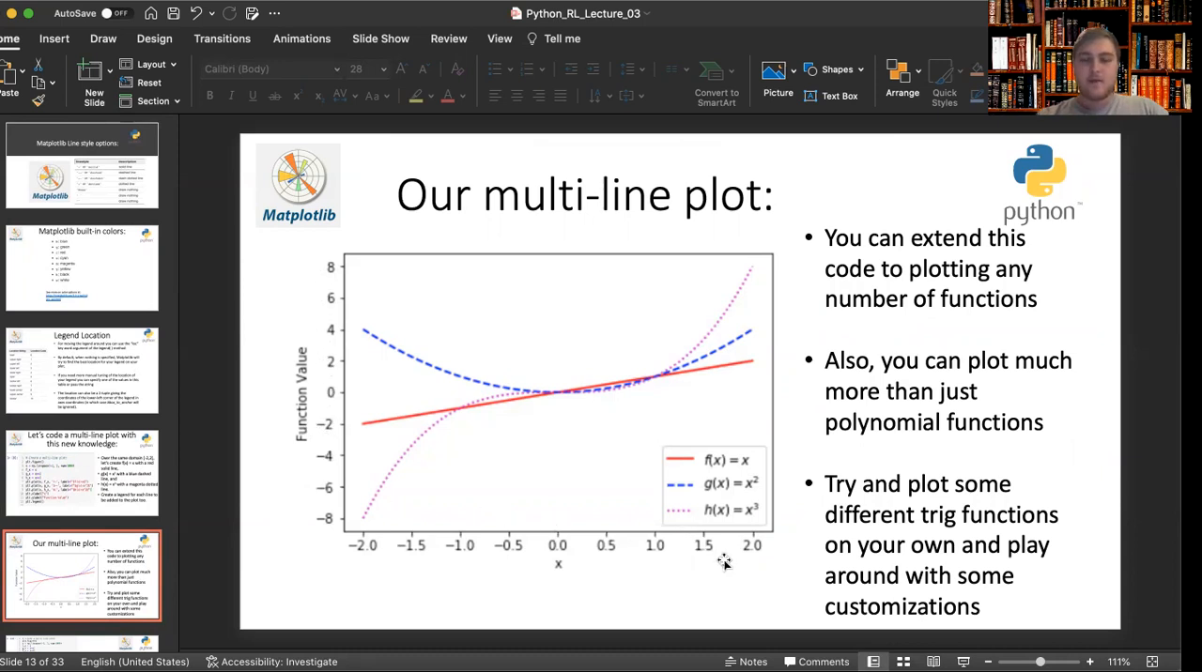
pyautogui.moveTo(185, 394)
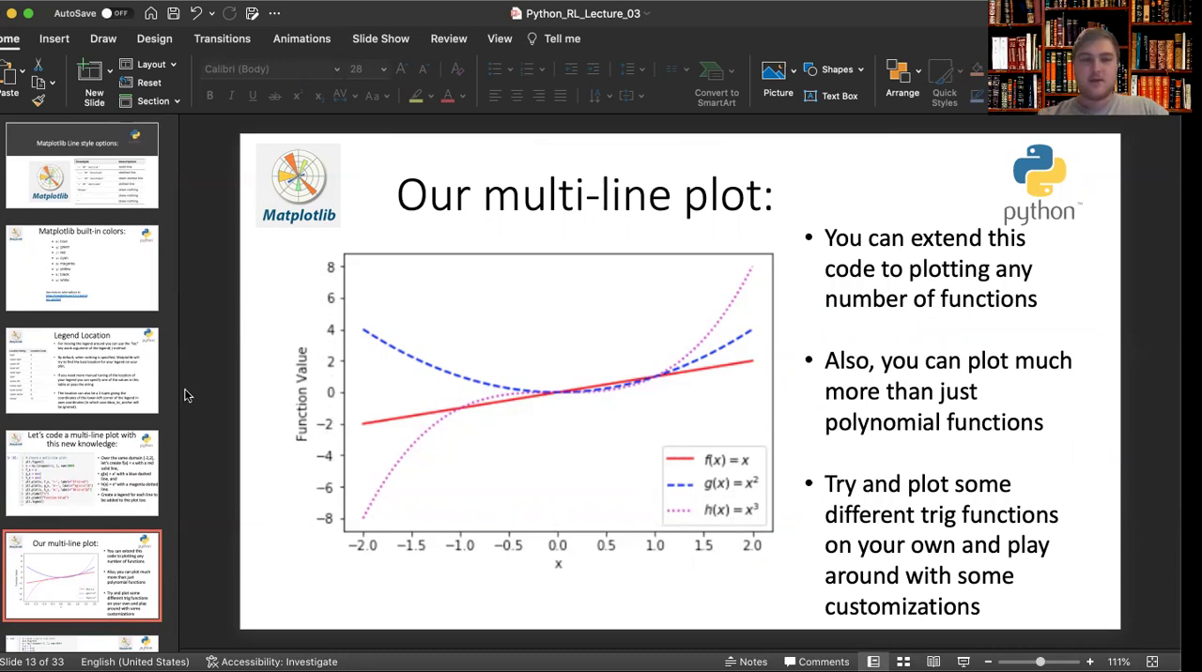
# - Revisit 'Changing the Plot Style' and the multi-line plot slide, then show slide 14 on grids and axes limits
pyautogui.scroll(3)
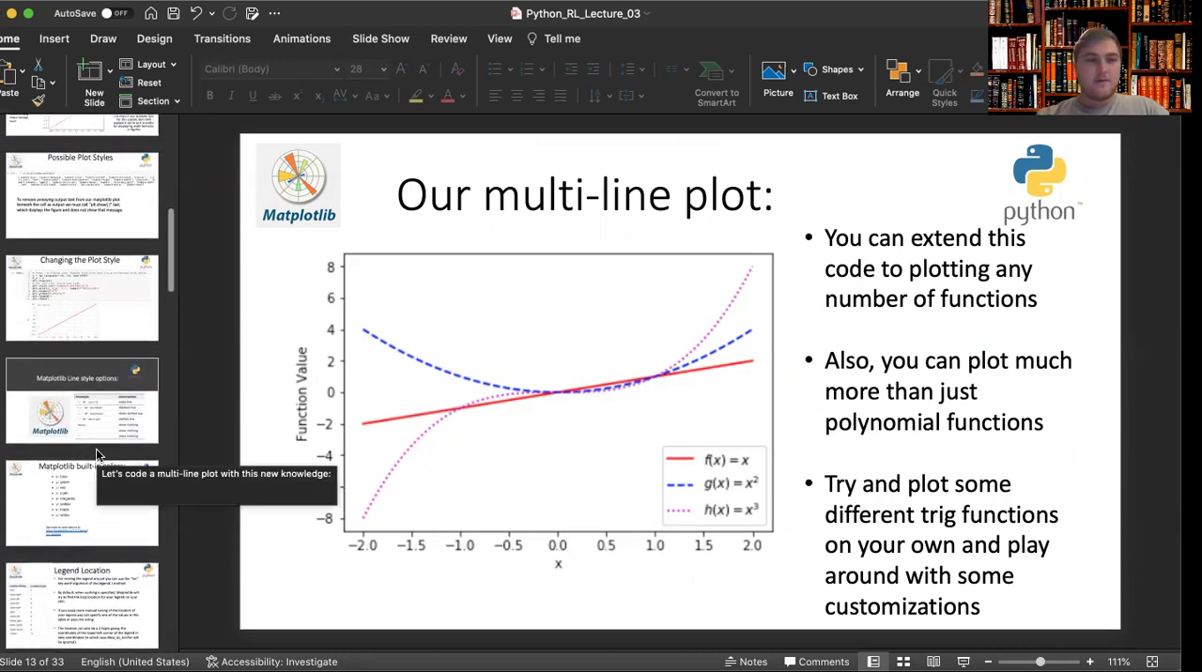
pyautogui.click(80, 296)
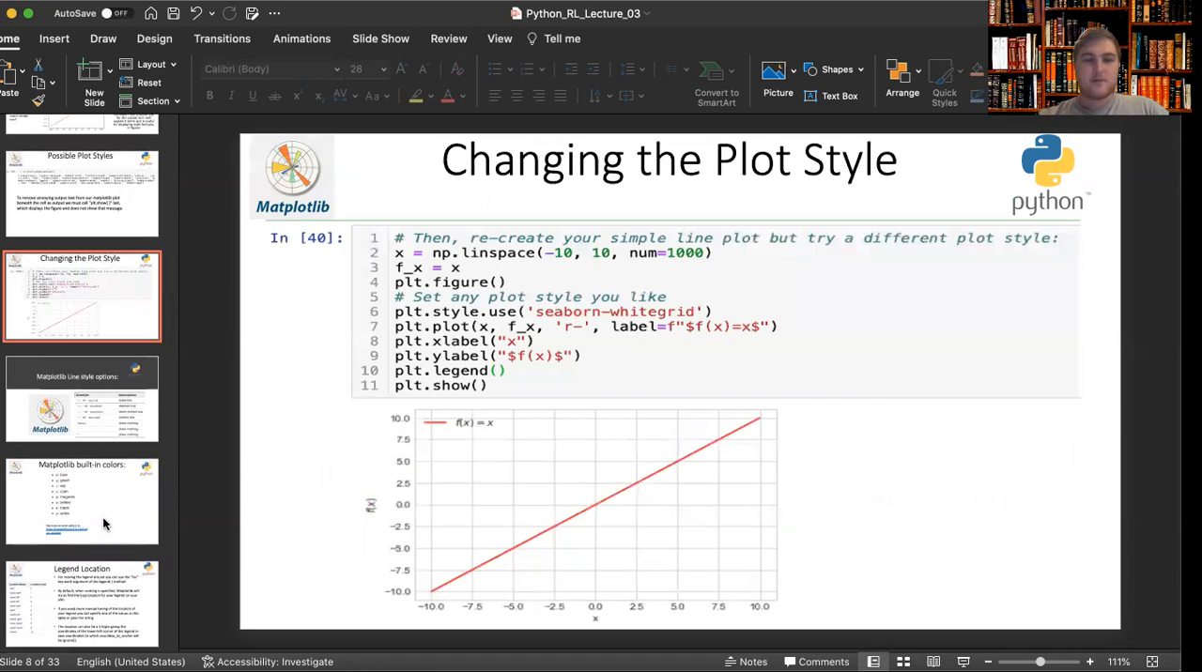
pyautogui.scroll(-3)
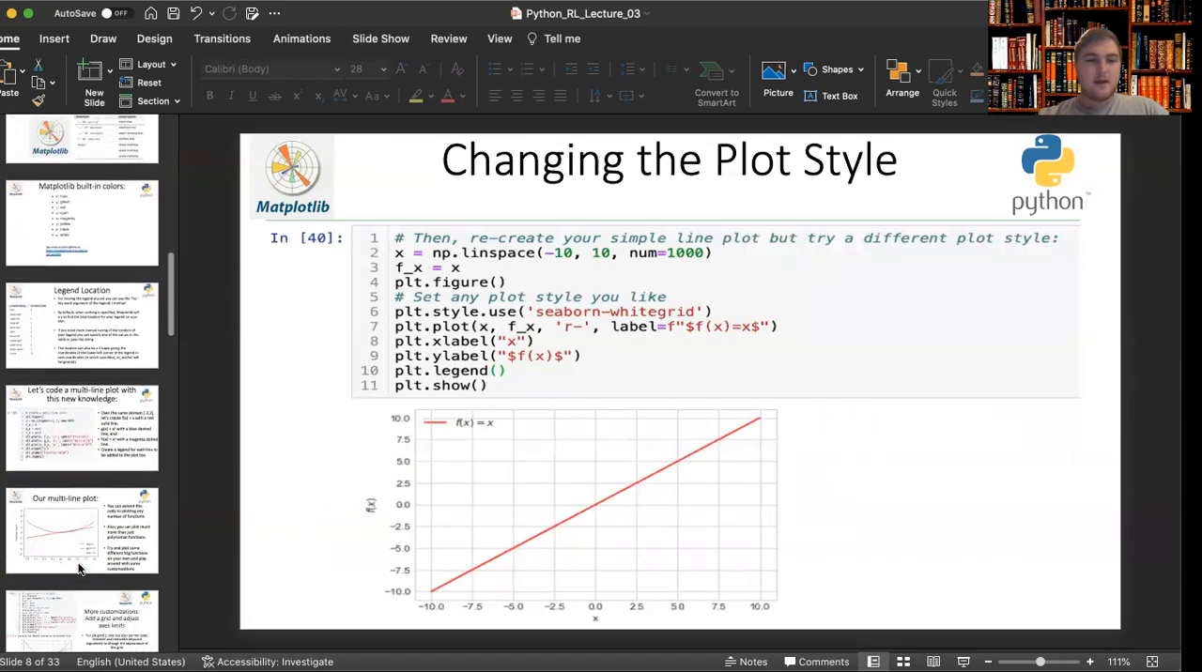
pyautogui.click(82, 531)
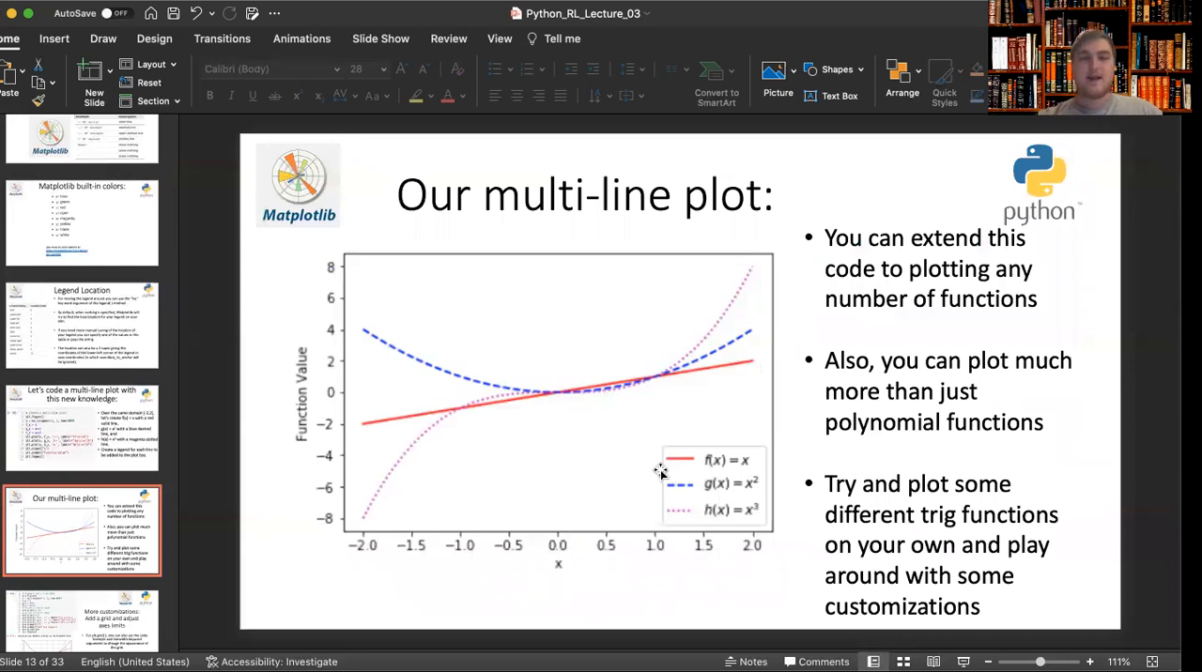
pyautogui.moveTo(605, 416)
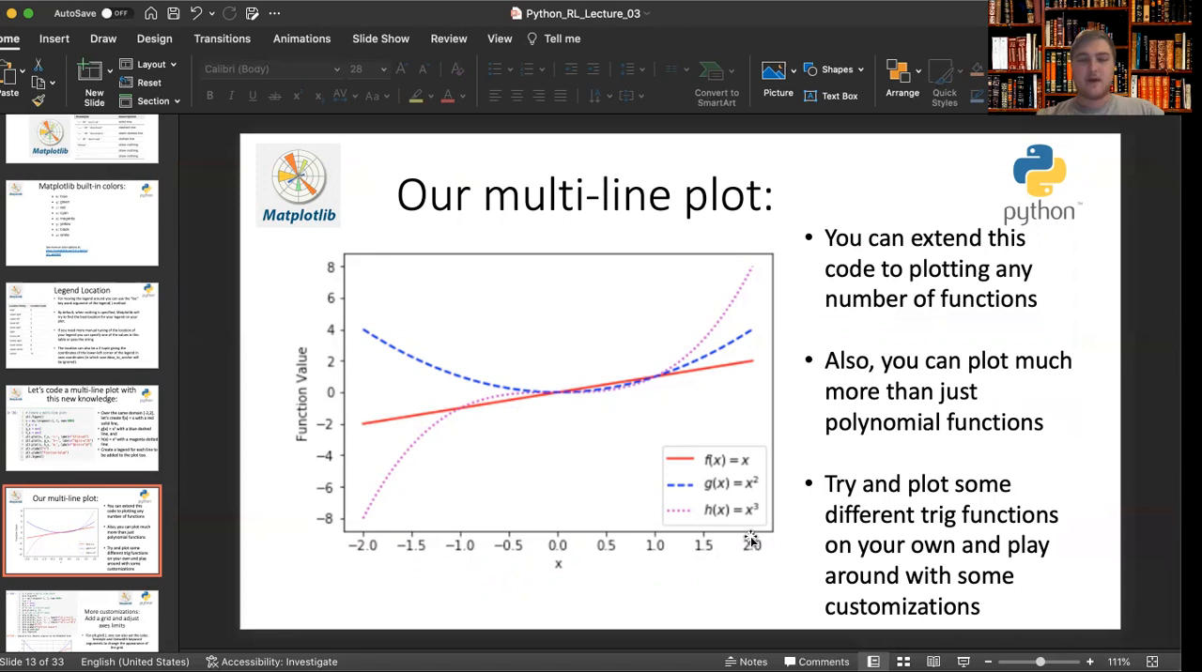
pyautogui.moveTo(370, 326)
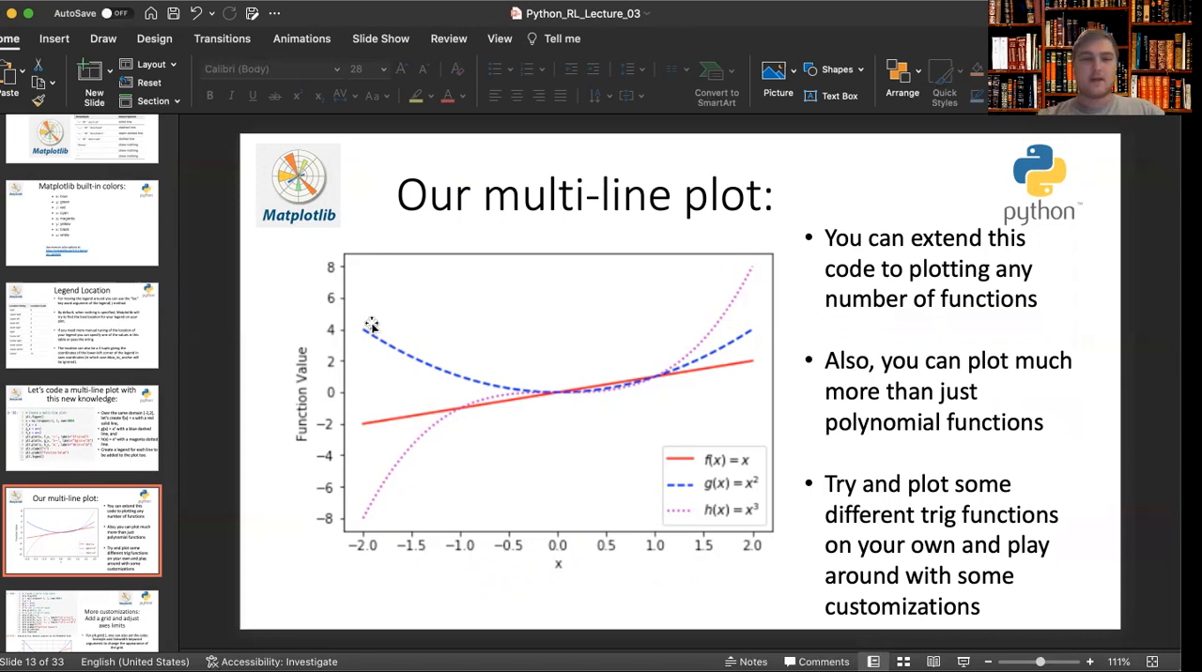
pyautogui.moveTo(716, 511)
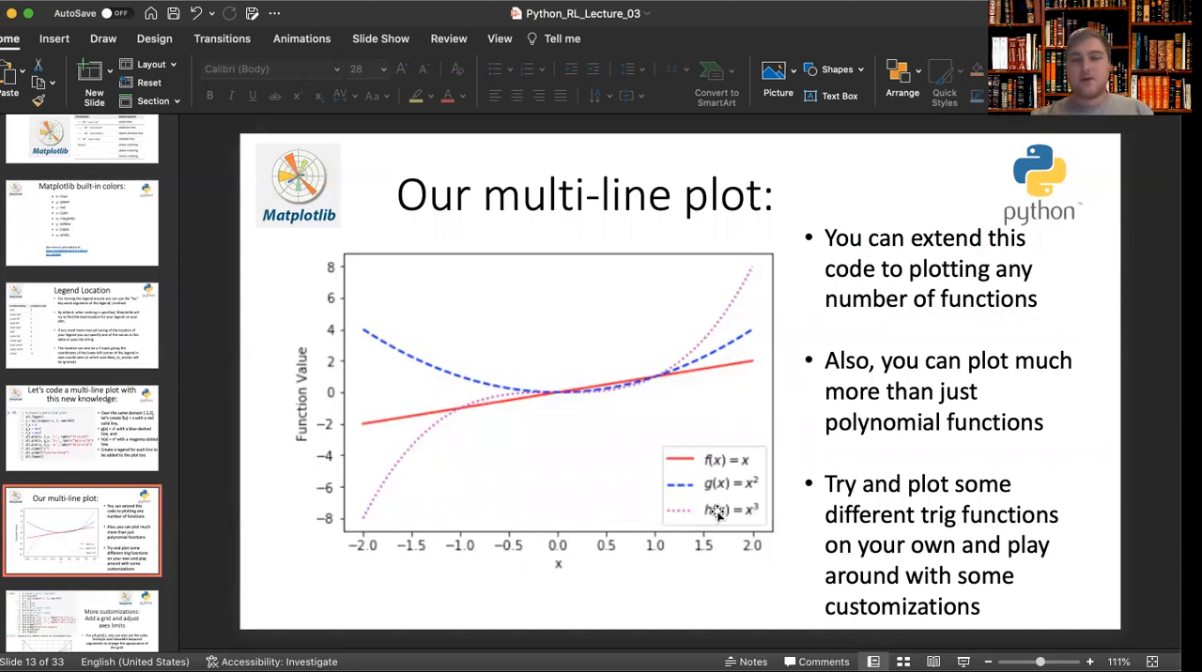
pyautogui.moveTo(460, 411)
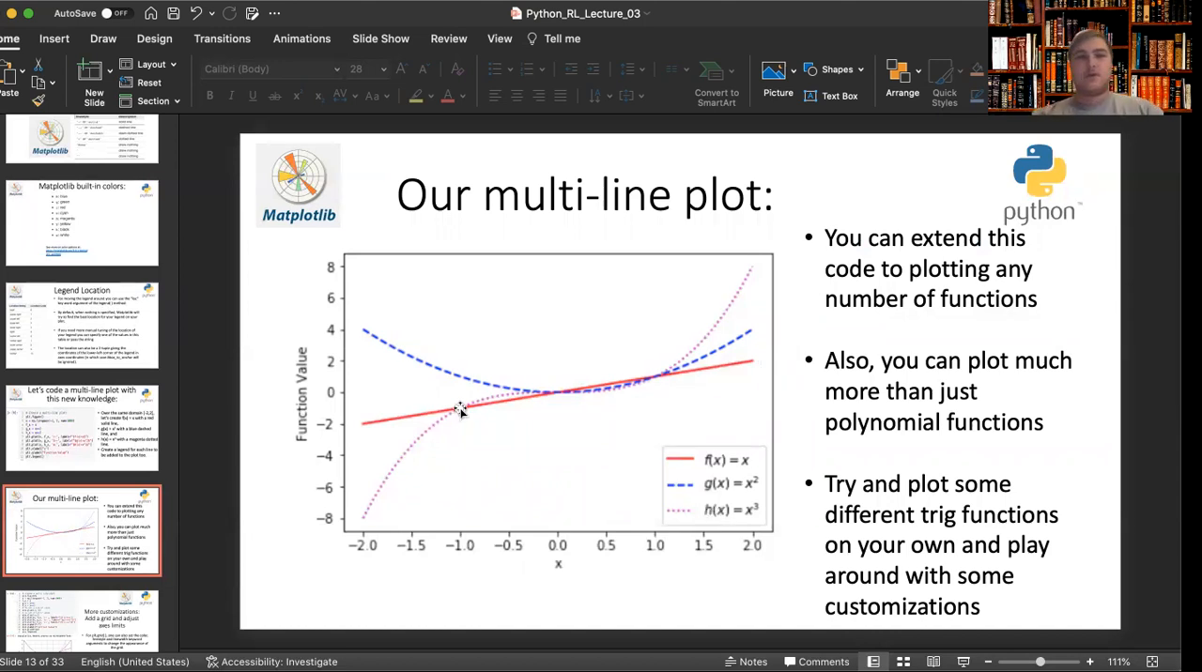
pyautogui.scroll(-3)
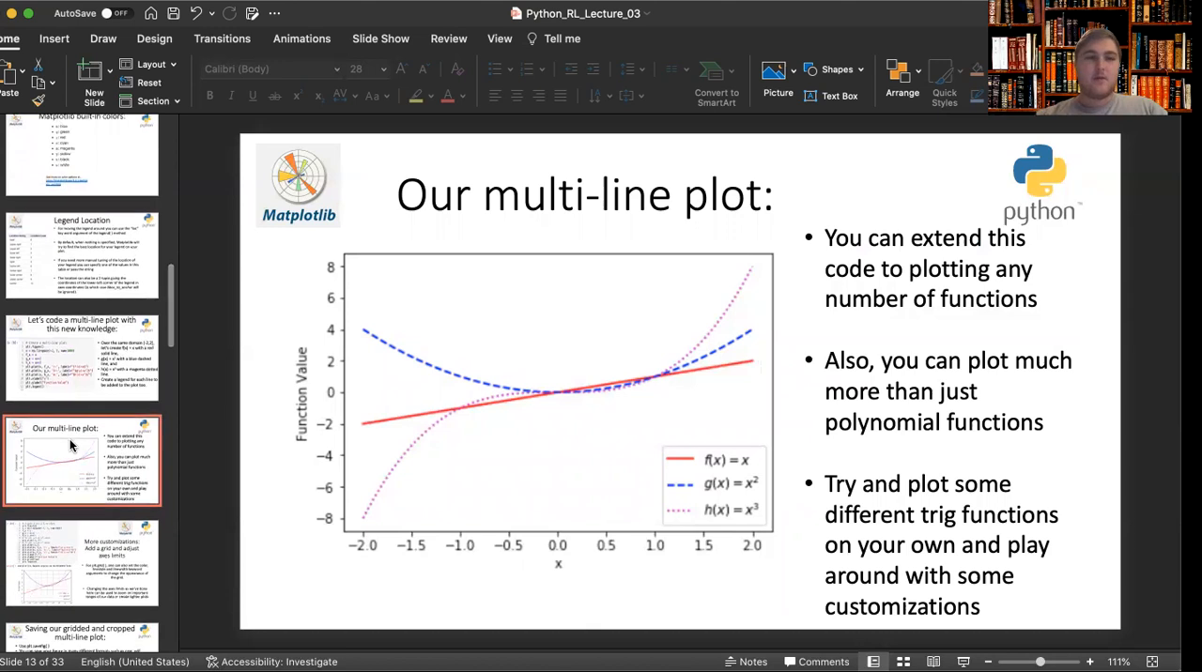
pyautogui.moveTo(71, 446)
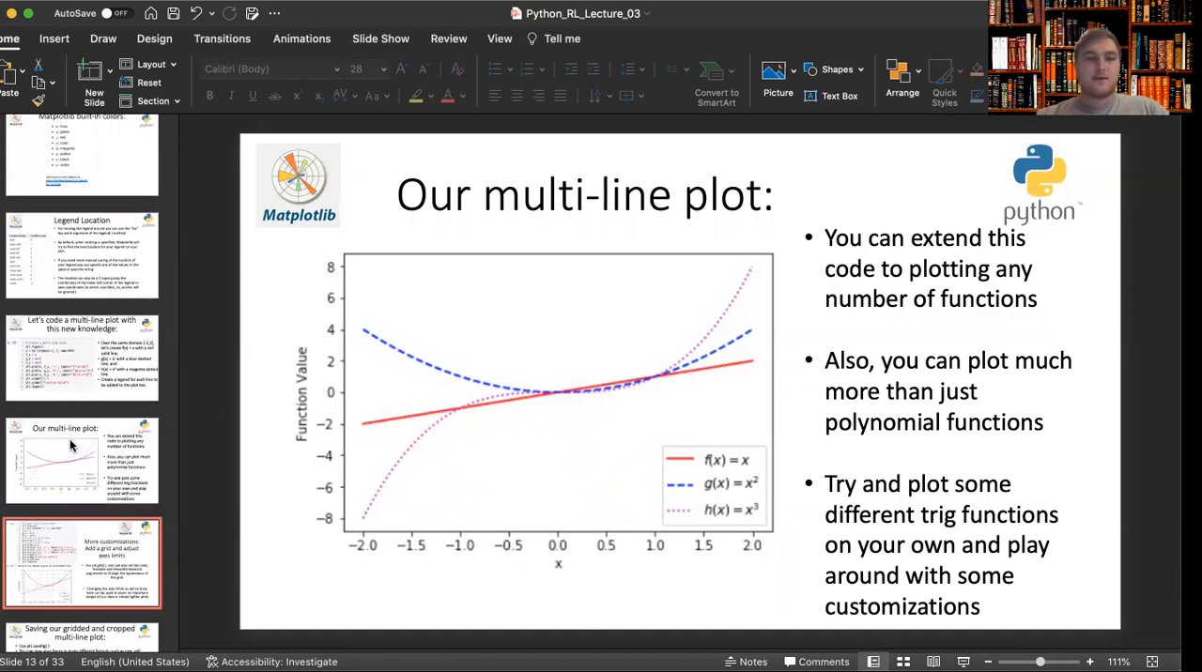
pyautogui.click(81, 558)
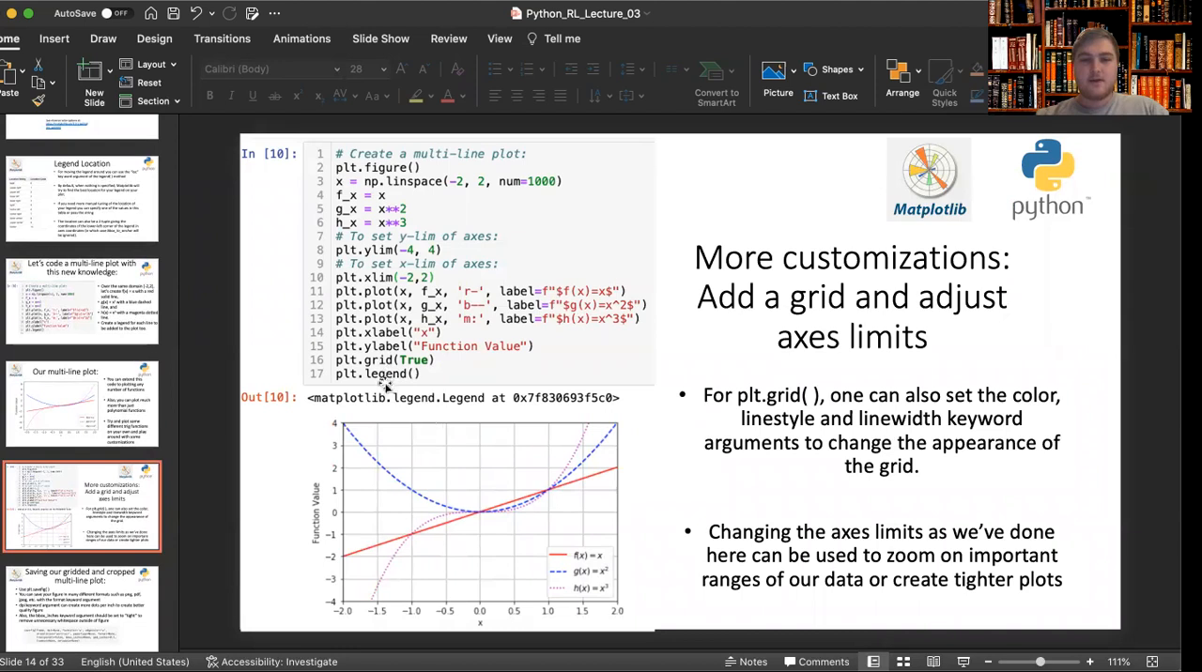
pyautogui.moveTo(610, 374)
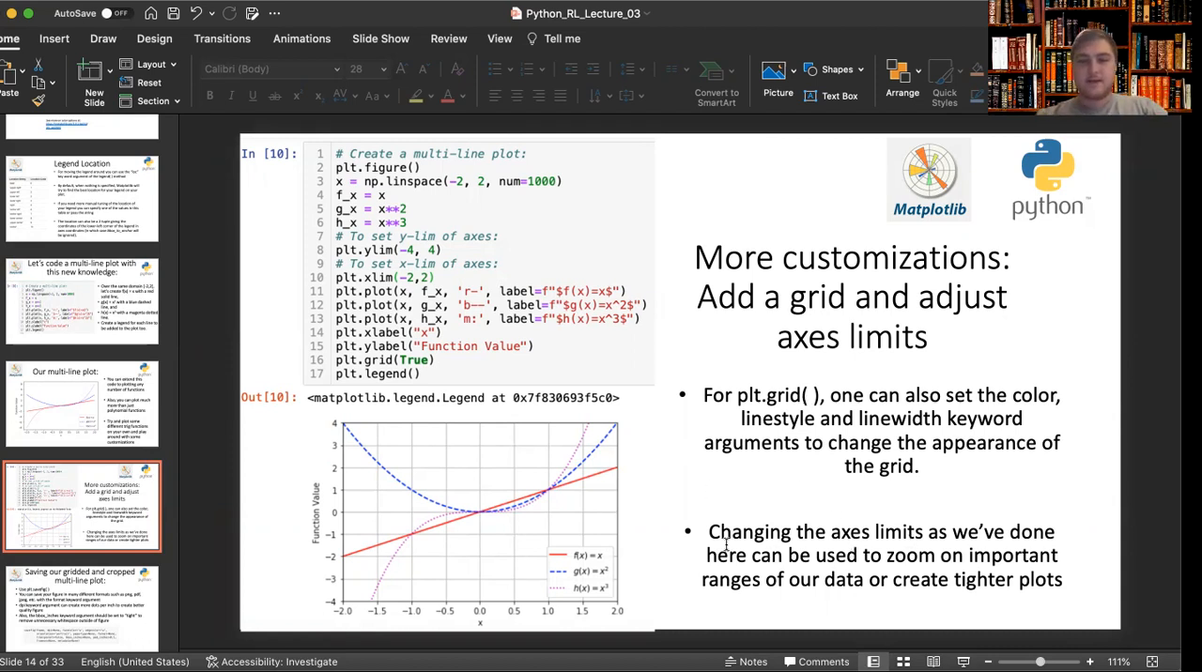
pyautogui.moveTo(828, 515)
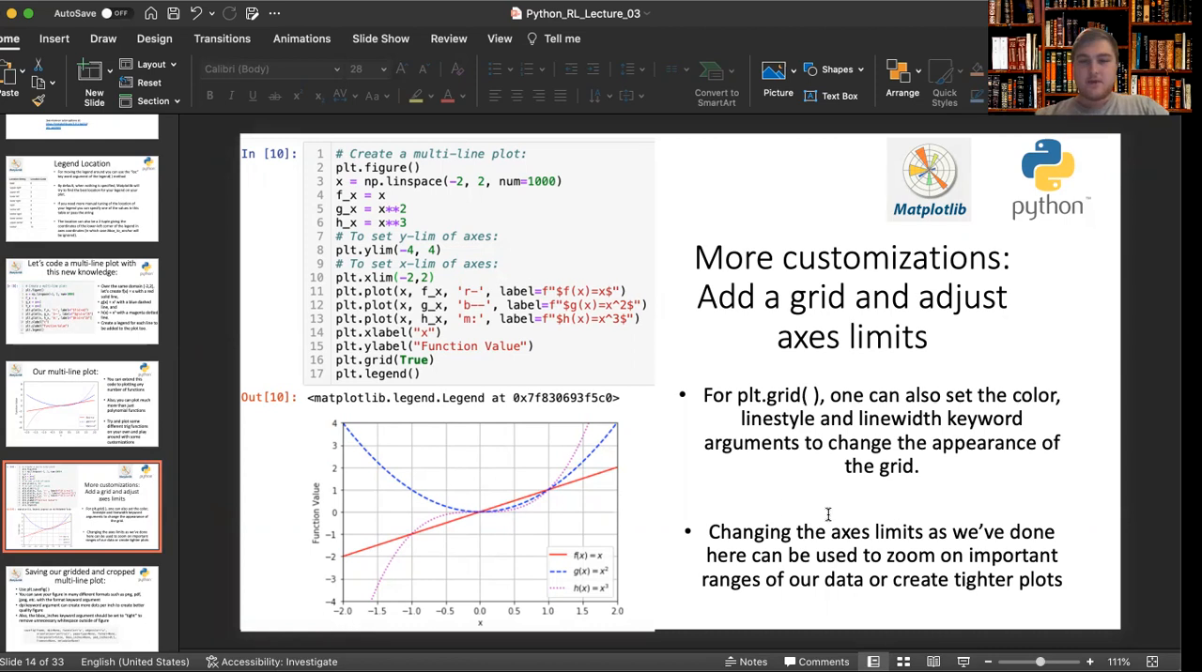
pyautogui.moveTo(1042, 542)
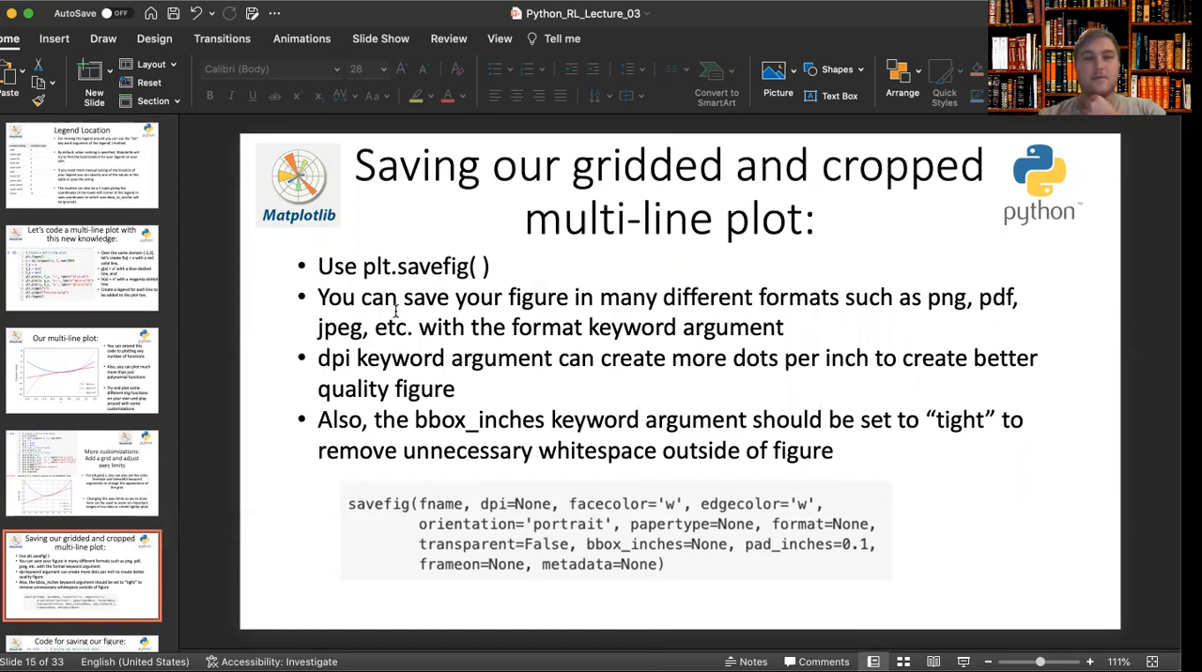
pyautogui.moveTo(449, 289)
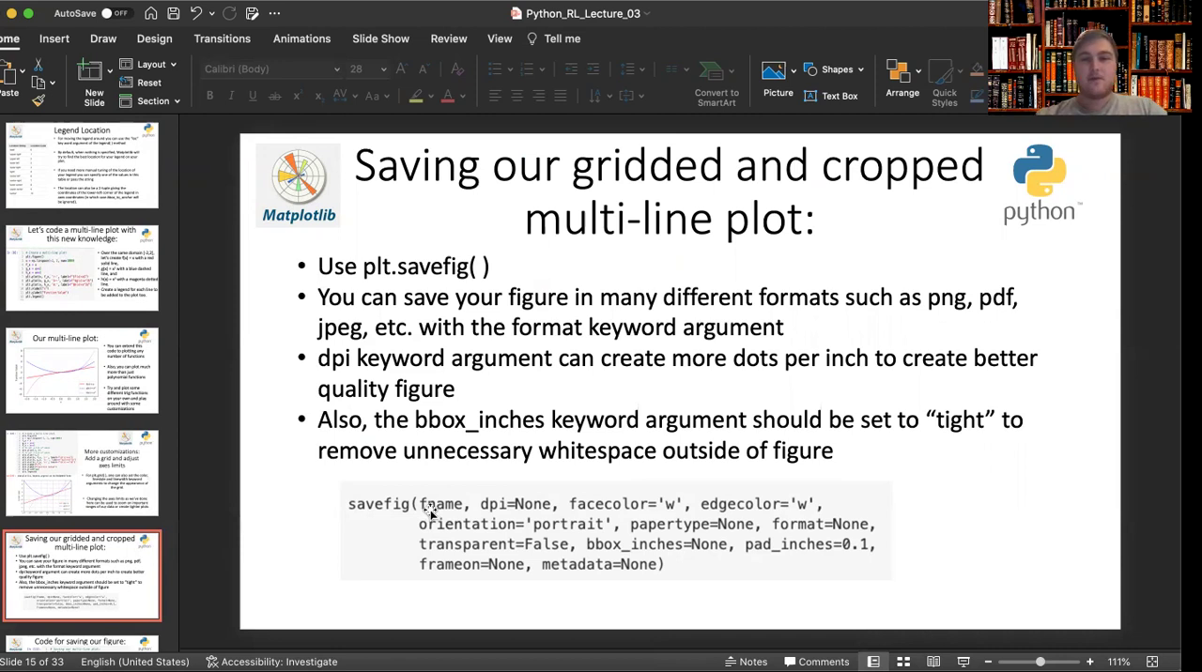
pyautogui.moveTo(740, 528)
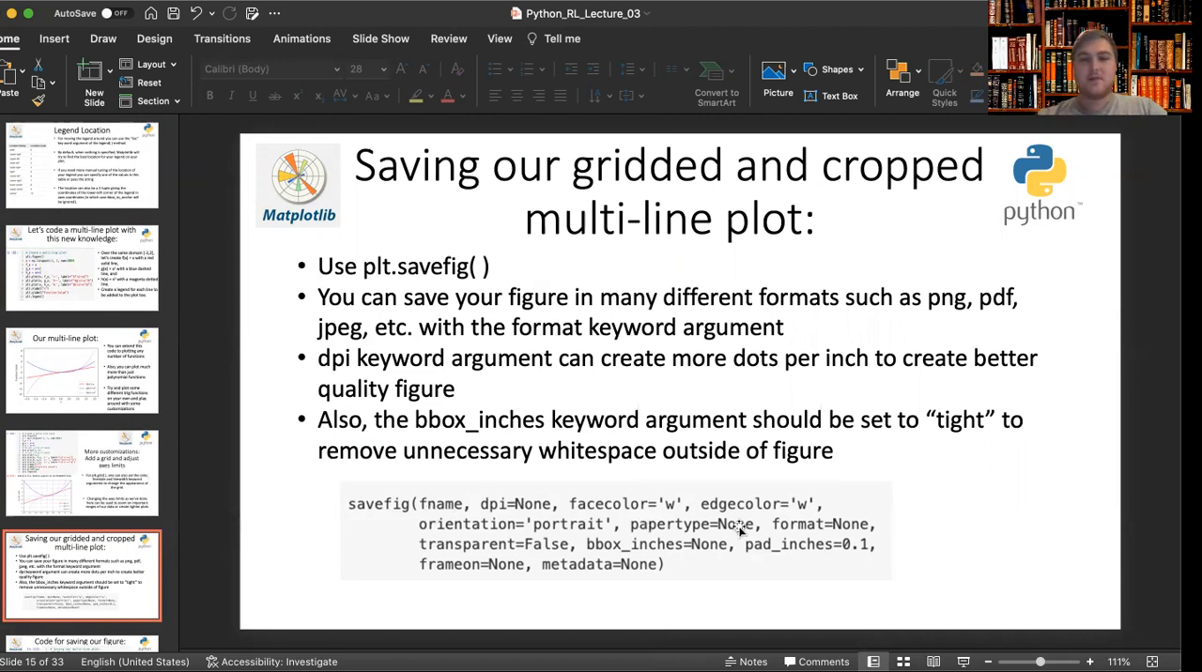
pyautogui.moveTo(885, 490)
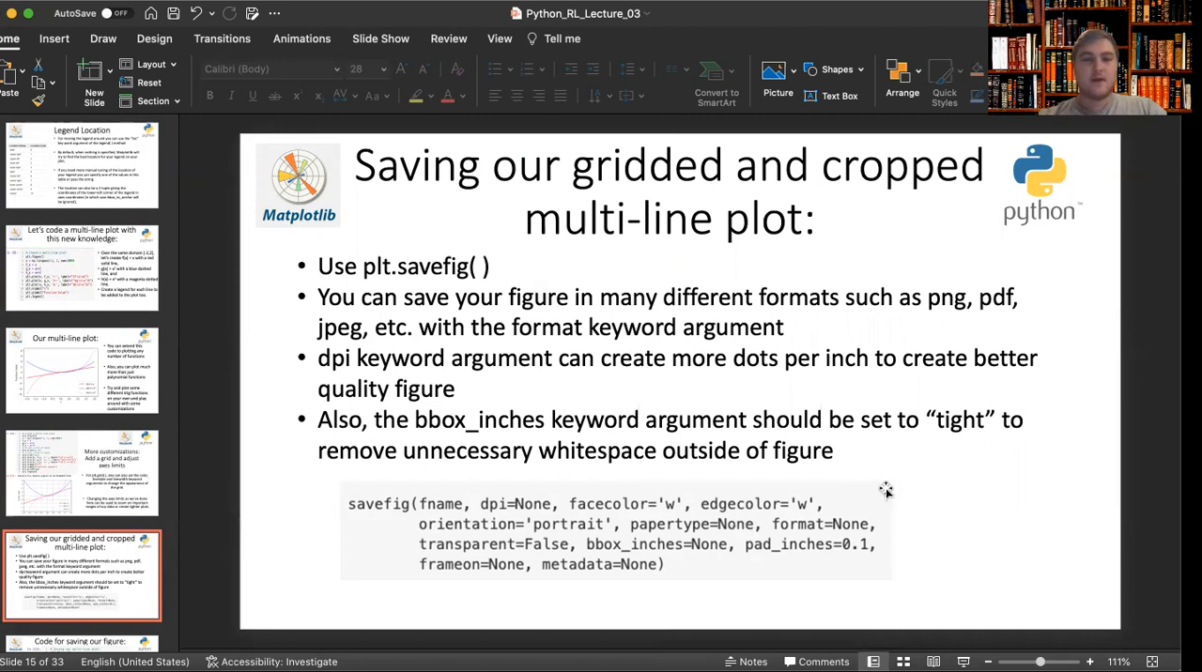
pyautogui.moveTo(561, 531)
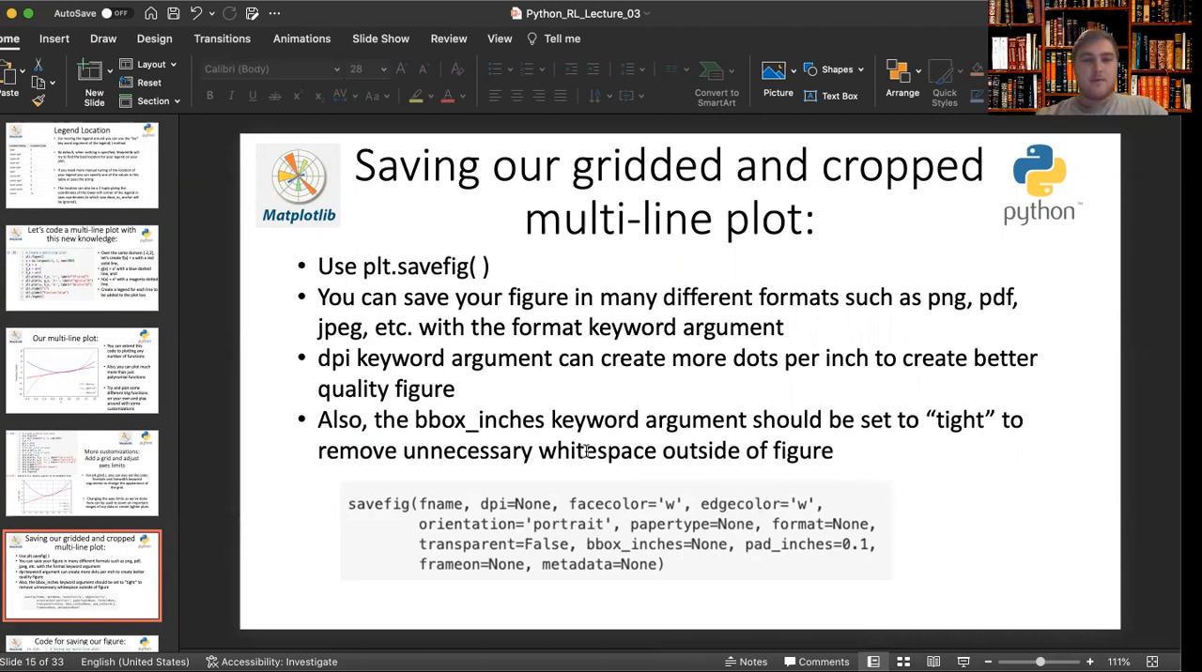
pyautogui.moveTo(831, 400)
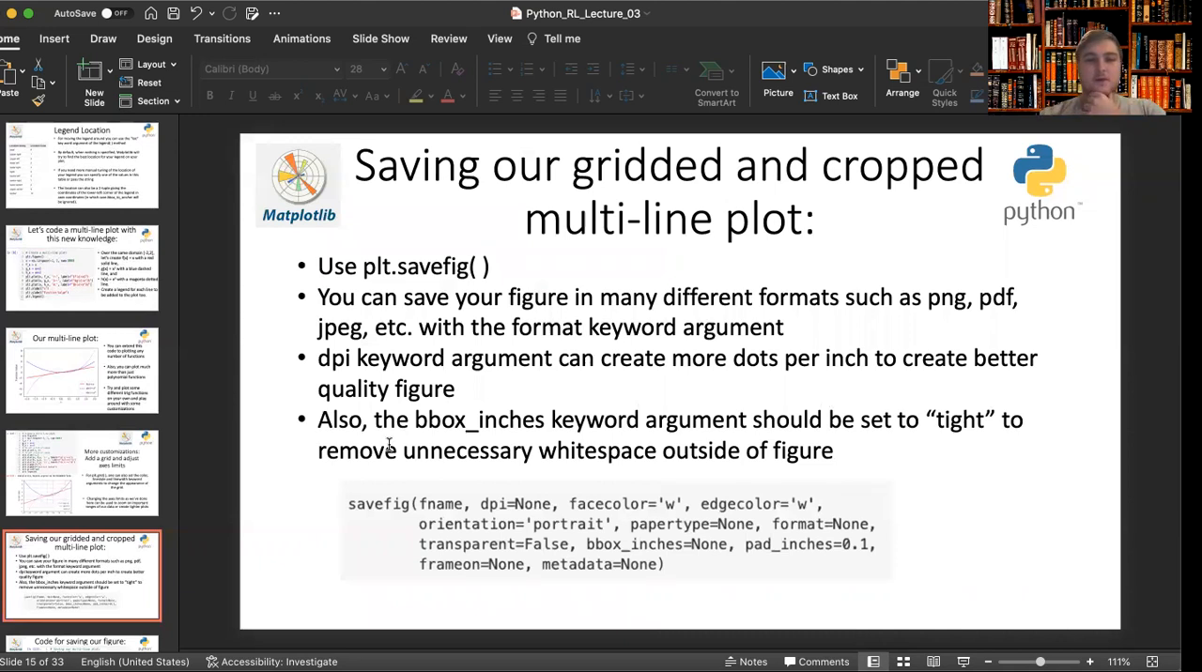
pyautogui.moveTo(619, 434)
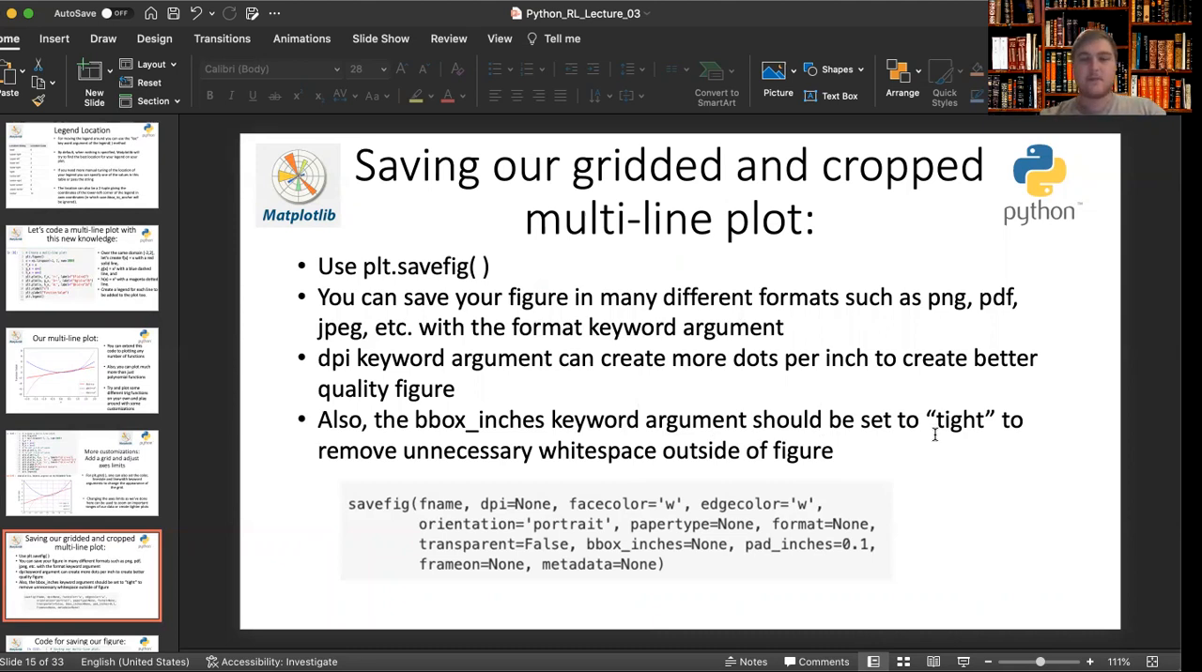
pyautogui.moveTo(1005, 434)
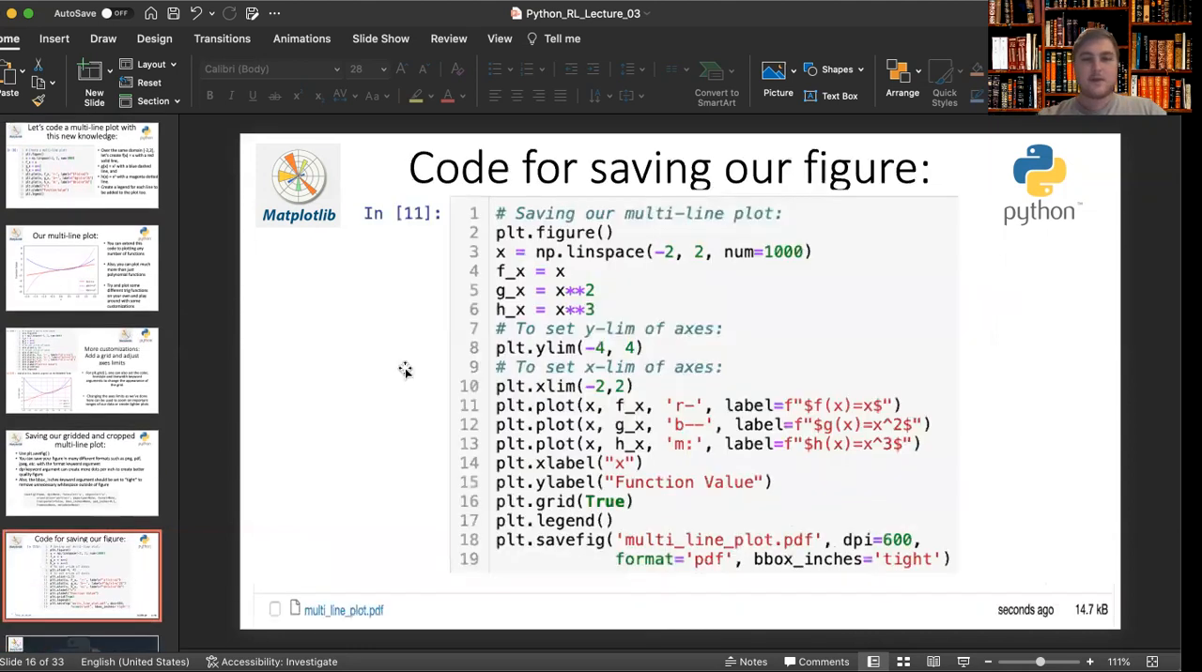
pyautogui.moveTo(610, 232)
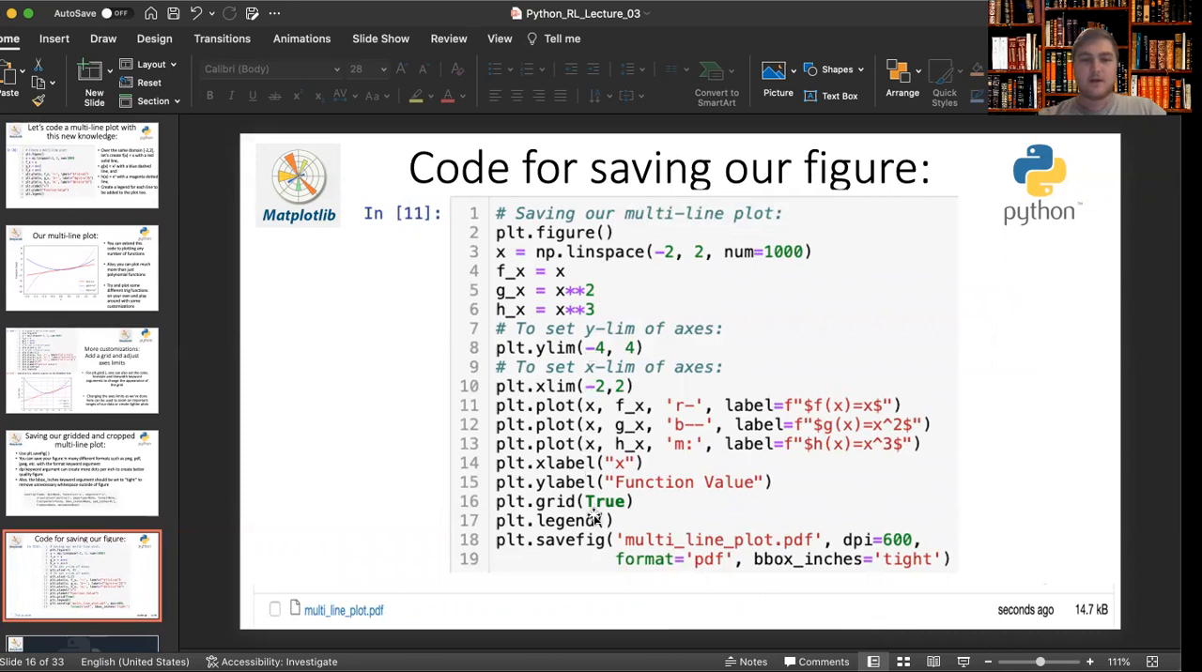
pyautogui.moveTo(690, 559)
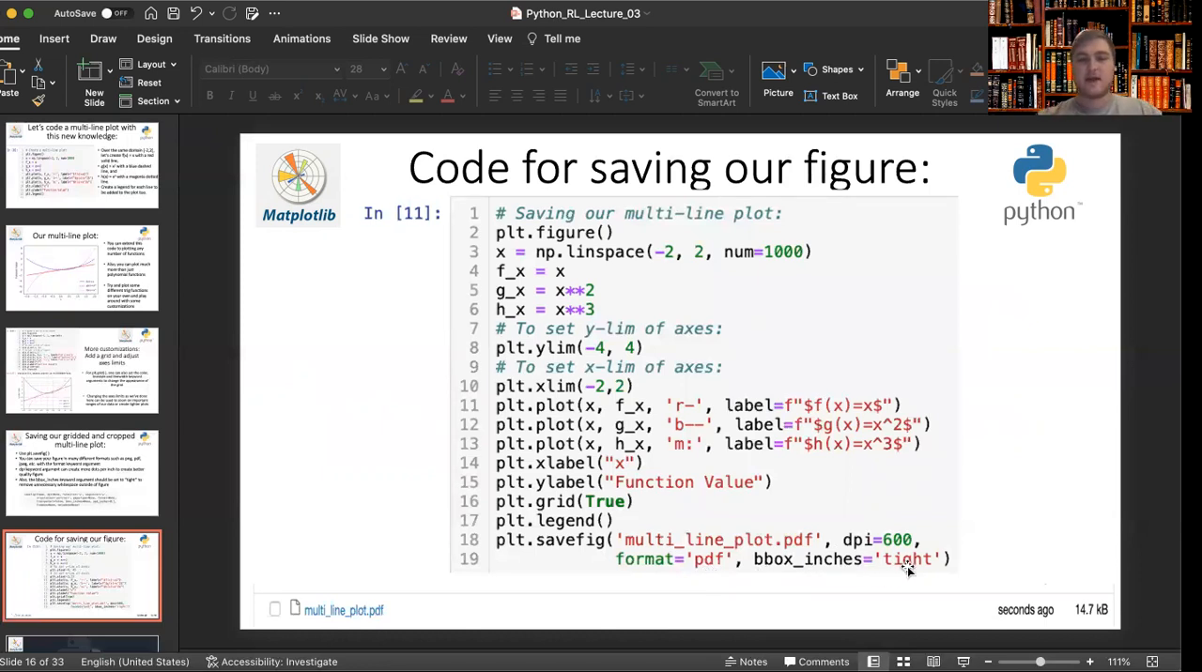
pyautogui.moveTo(802, 573)
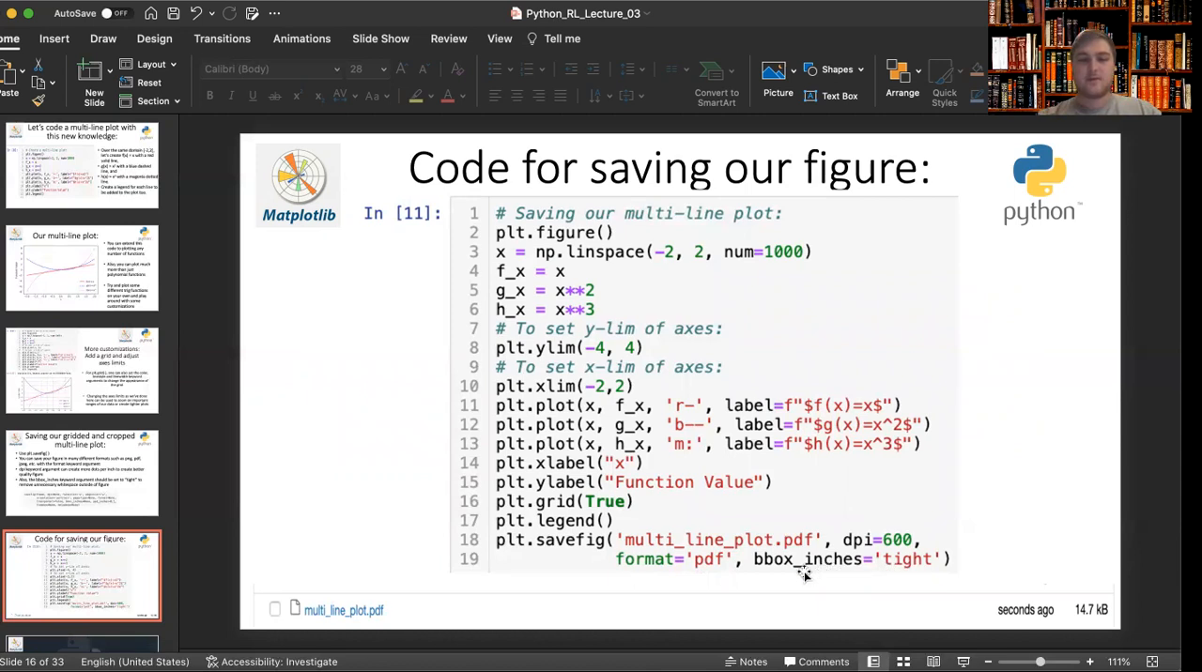
pyautogui.moveTo(199, 518)
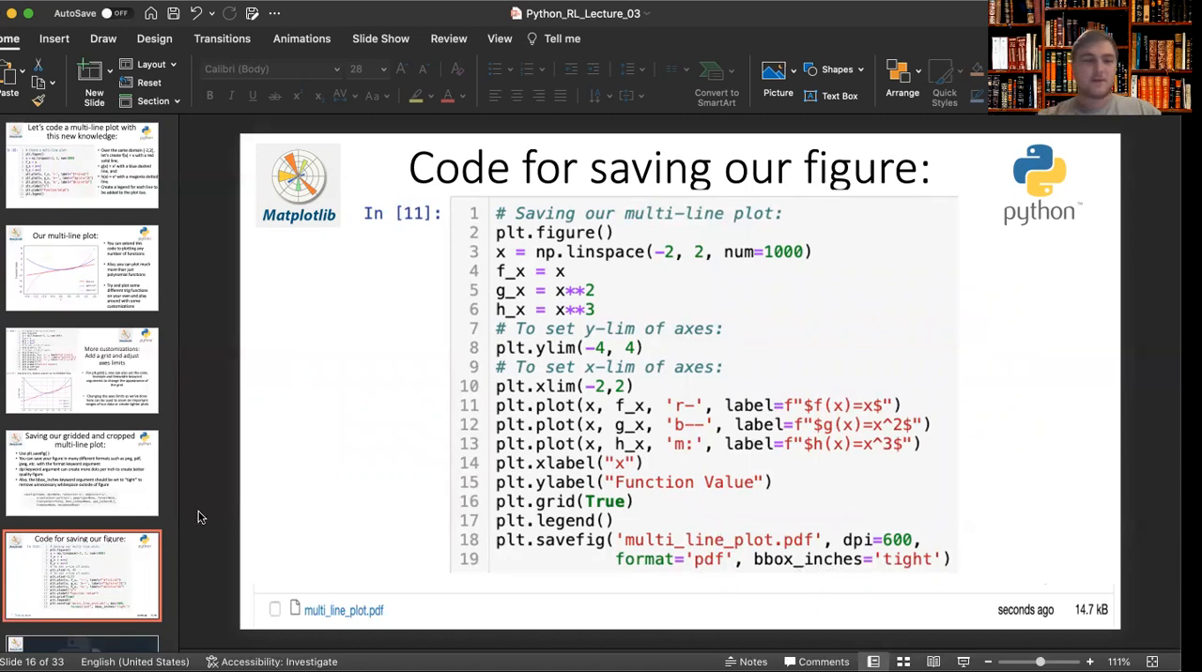
# - Scroll the thumbnail pane and display slide 17, 'Break time for 5 min.'
pyautogui.scroll(-3)
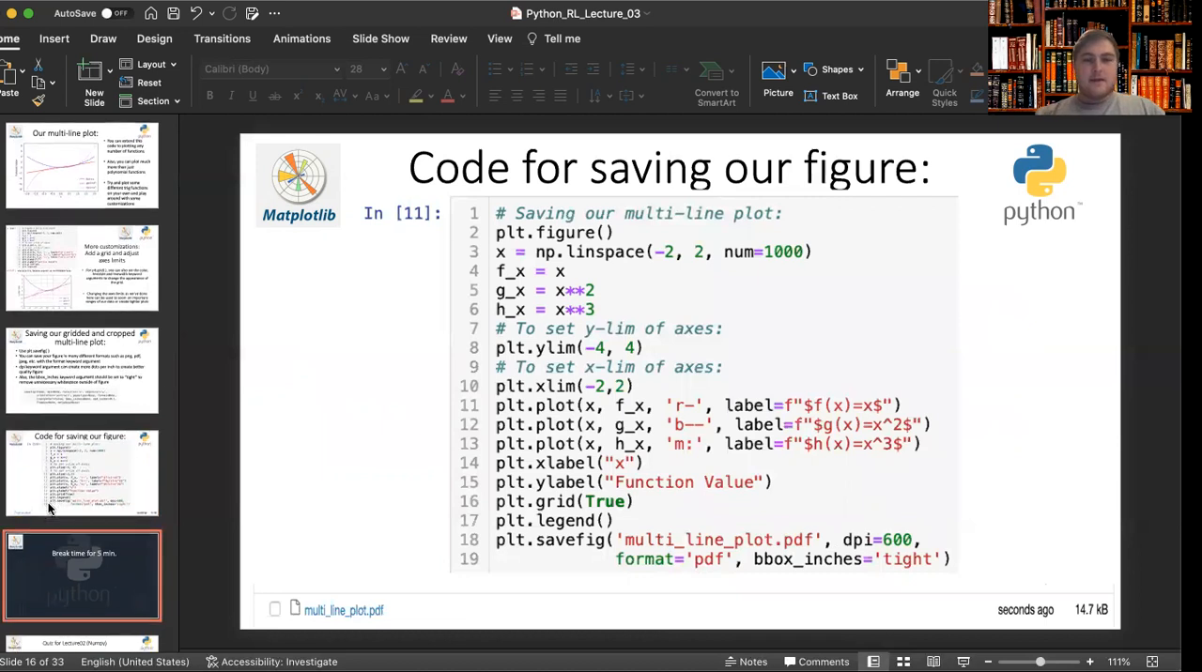
pyautogui.click(82, 574)
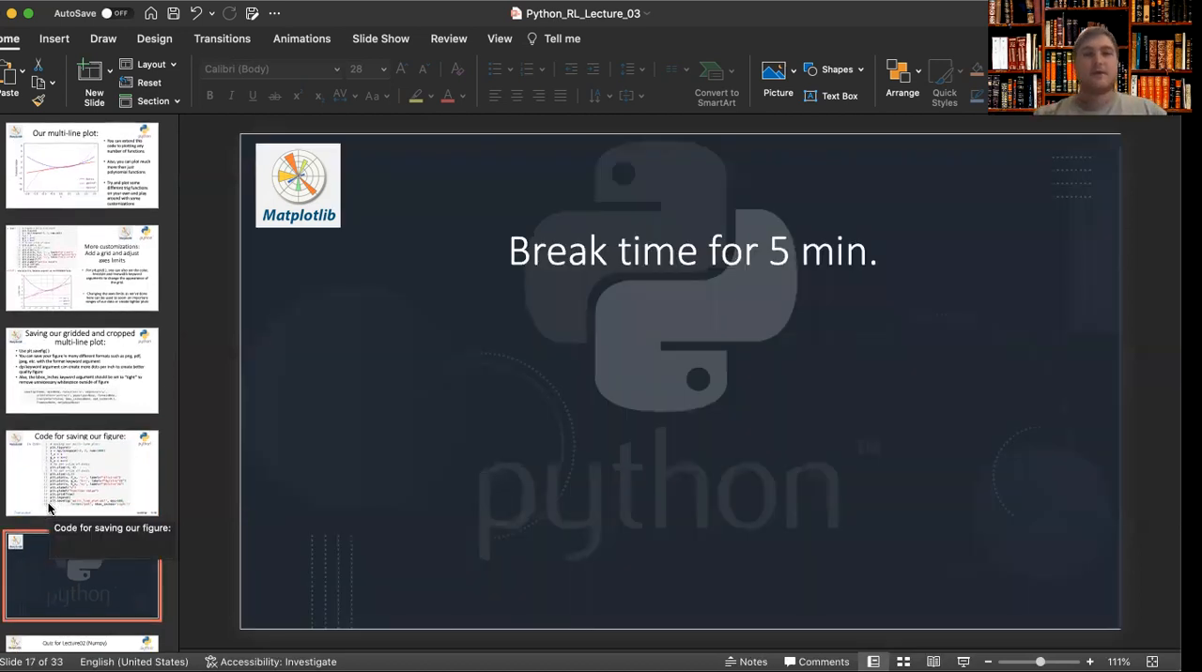